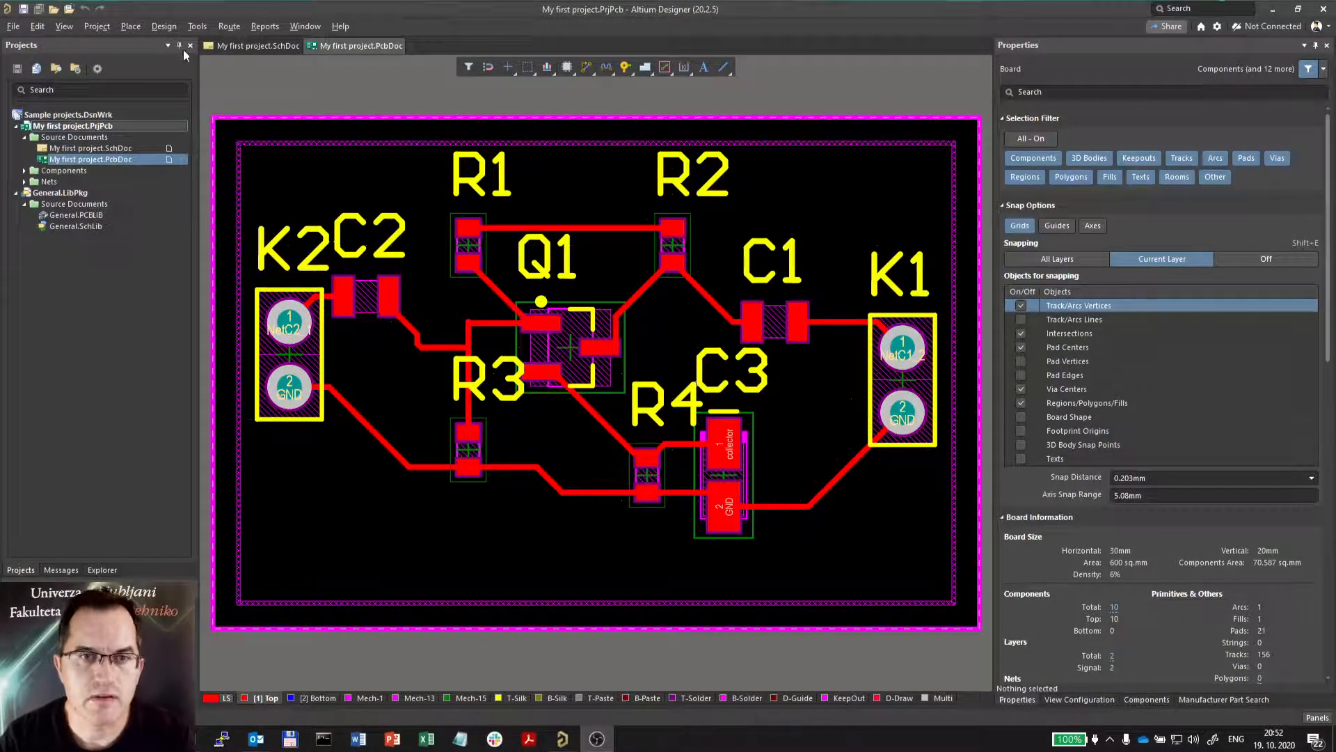
- Open the PCB Rules and Constraints Editor from the Design menu
{"action": "left_click", "coordinate": [164, 26]}
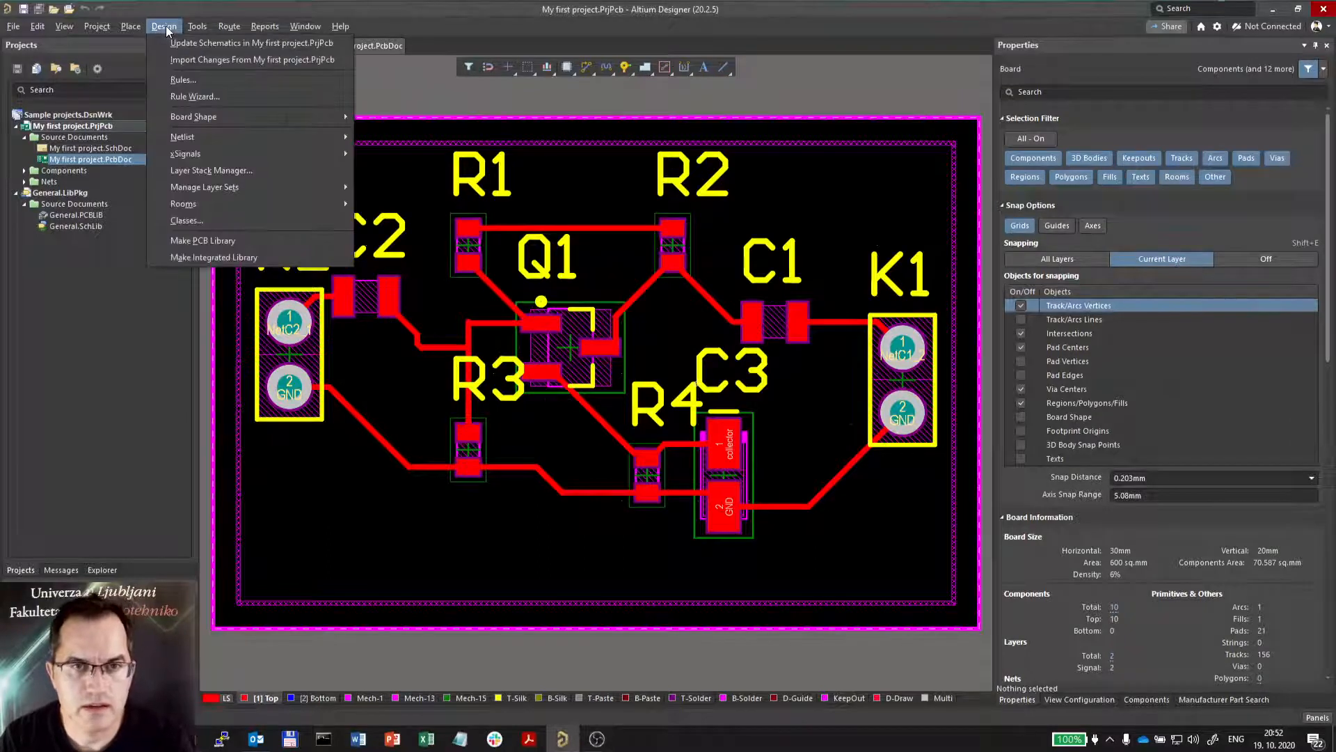
{"action": "left_click", "coordinate": [183, 80]}
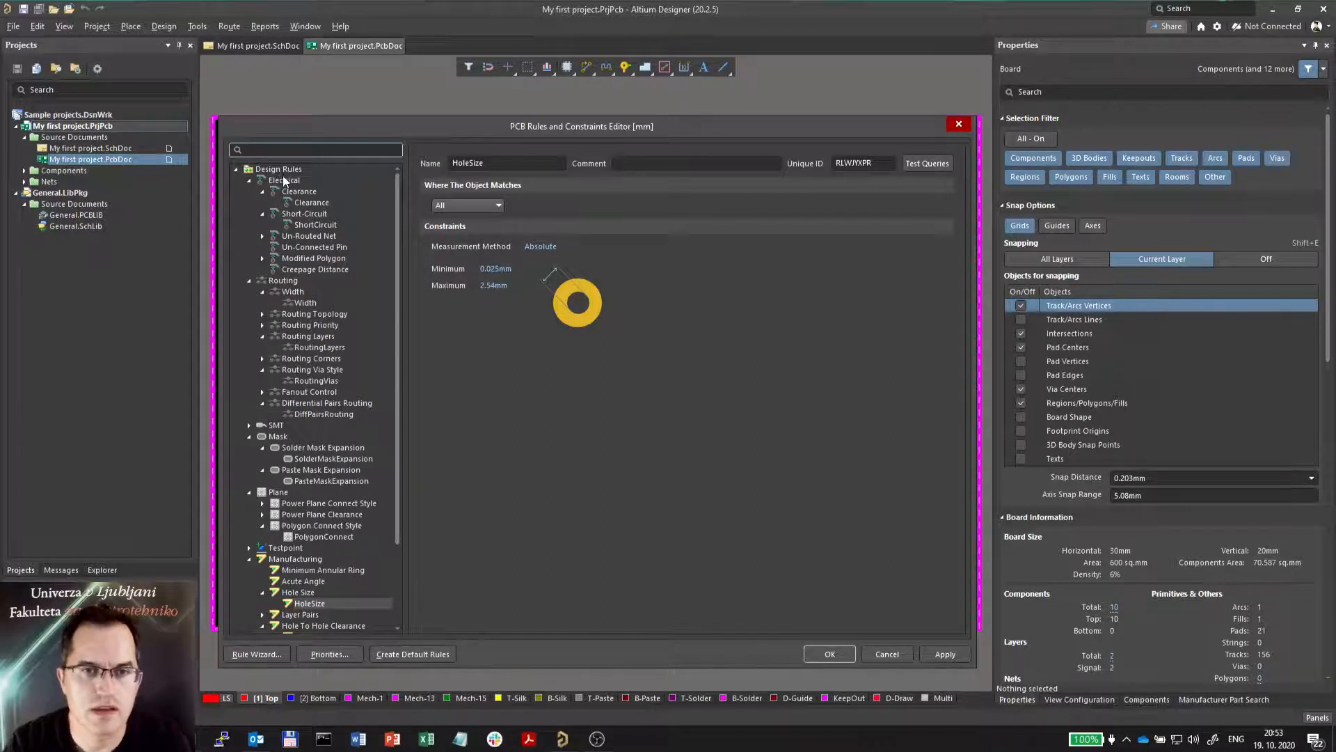
- Set the Electrical Clearance rule's minimum clearance to 0.2mm for all object pairs
{"action": "left_click", "coordinate": [283, 179]}
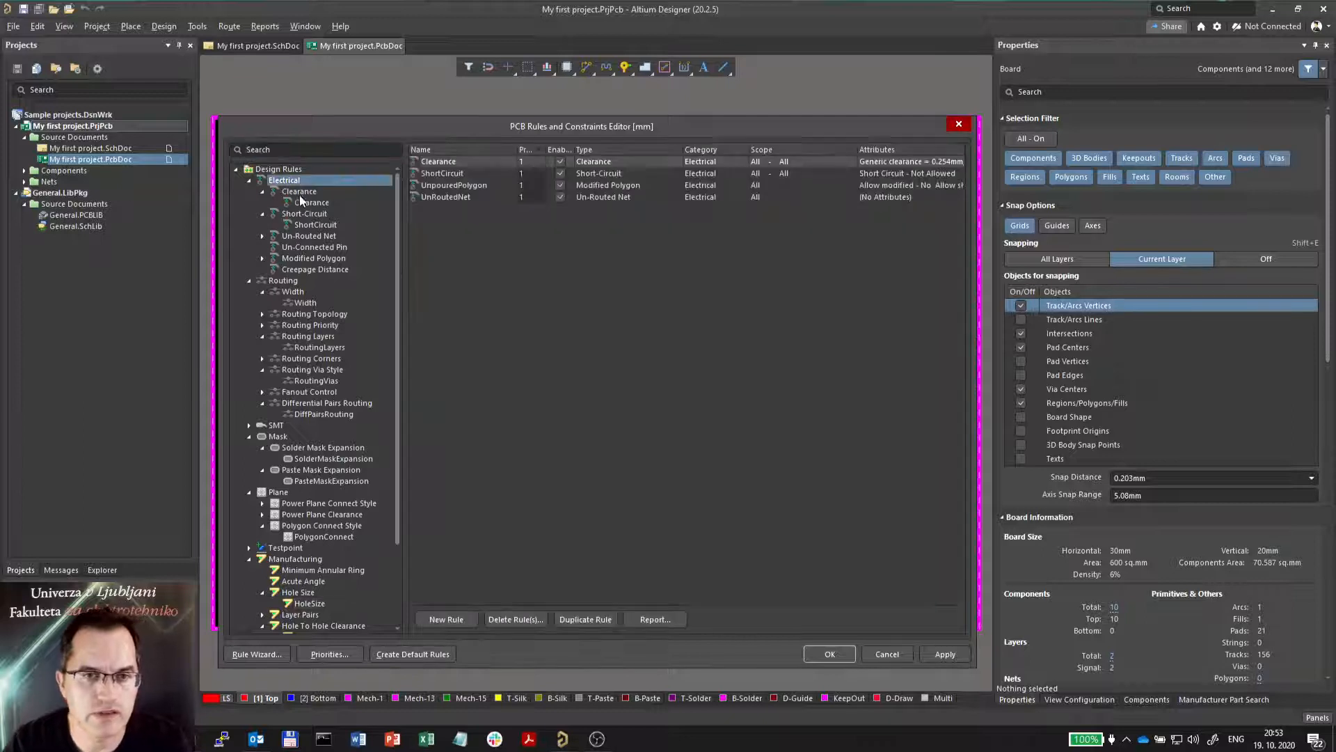
{"action": "left_click", "coordinate": [309, 202]}
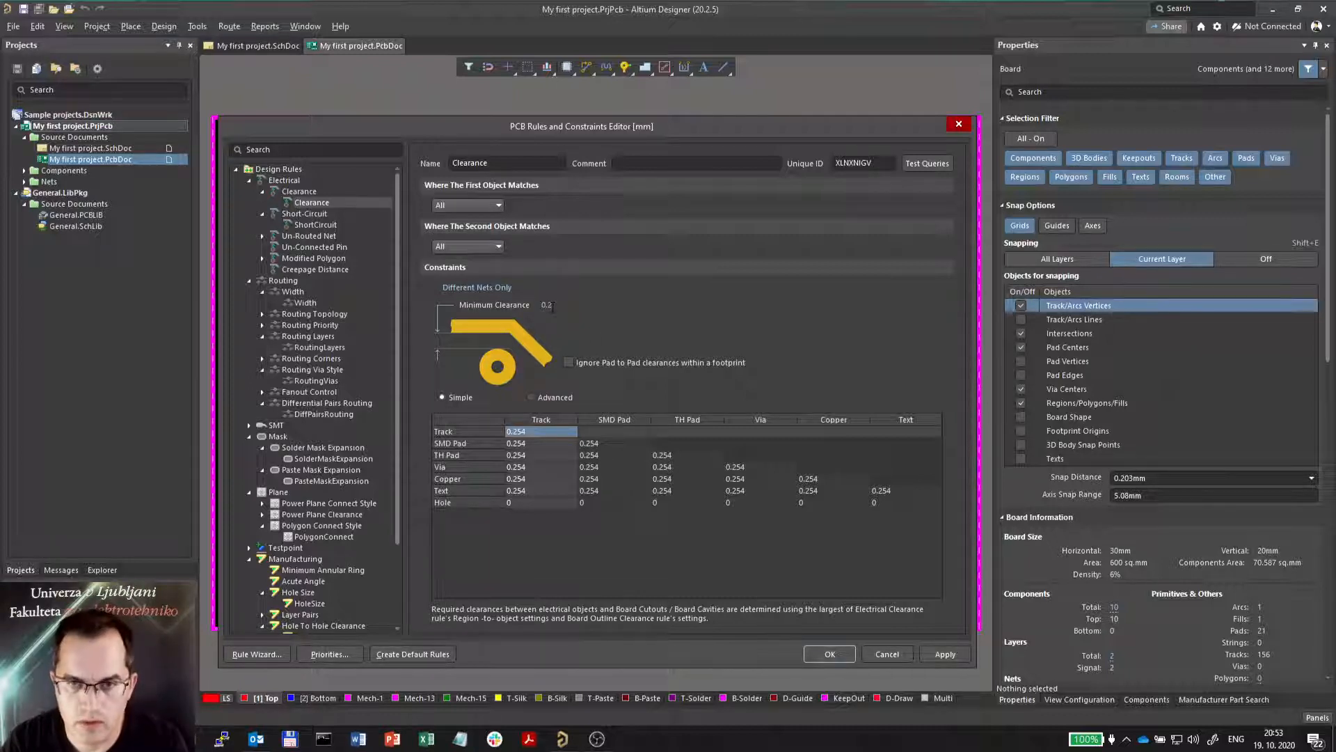
{"action": "type", "text": "0.2"}
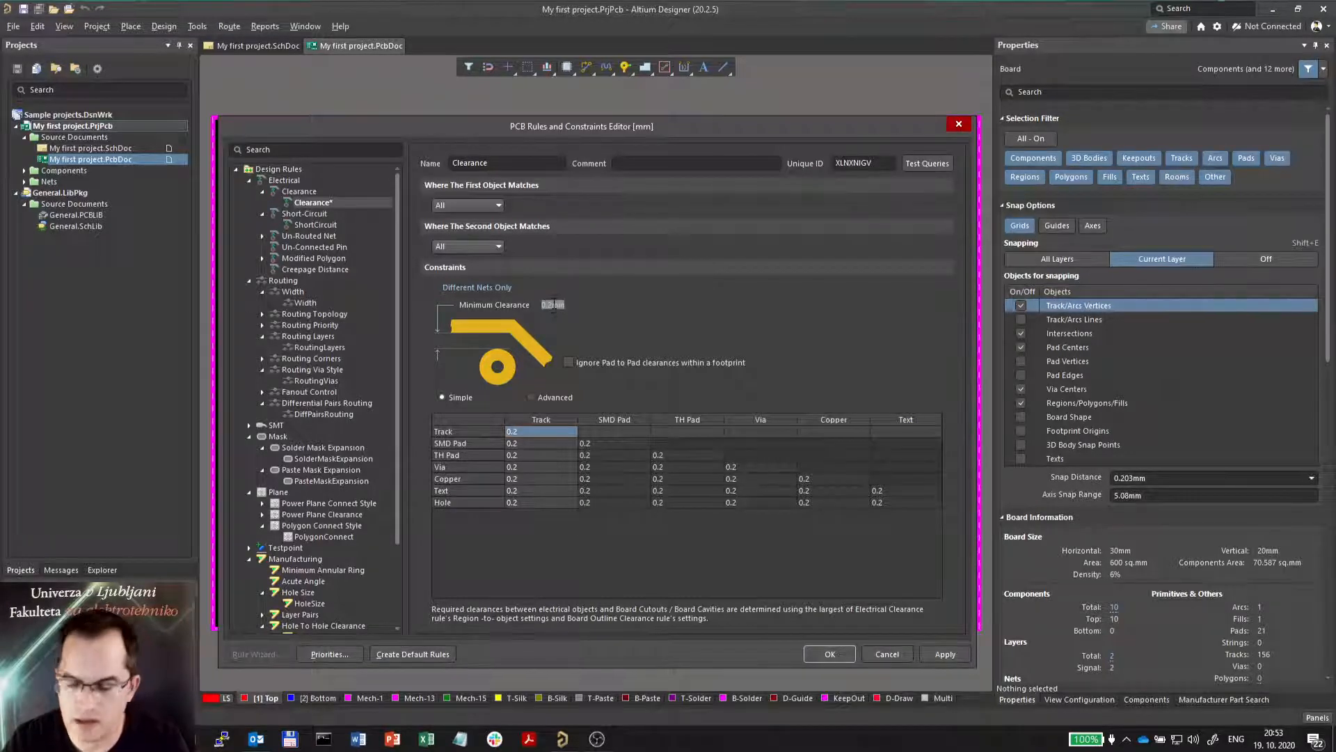
{"action": "type", "text": "10mils"}
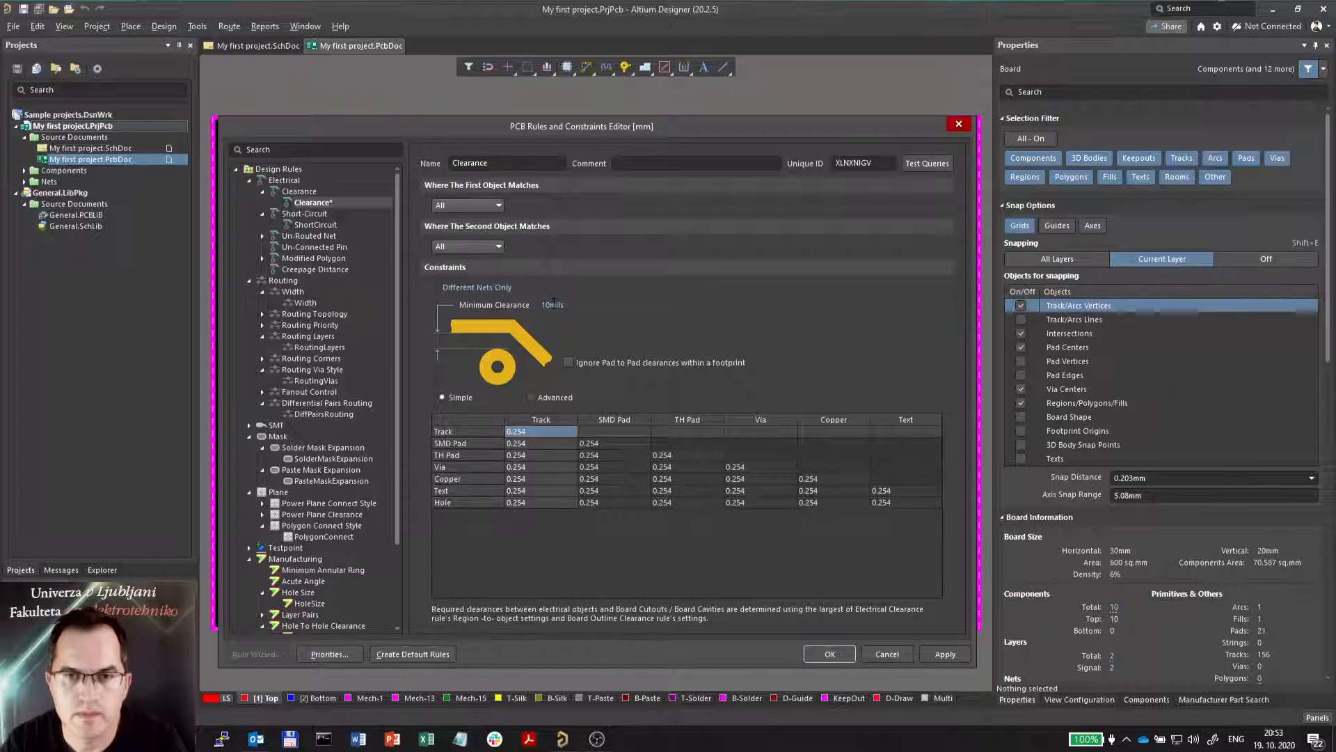
{"action": "mouse_move", "coordinate": [609, 291]}
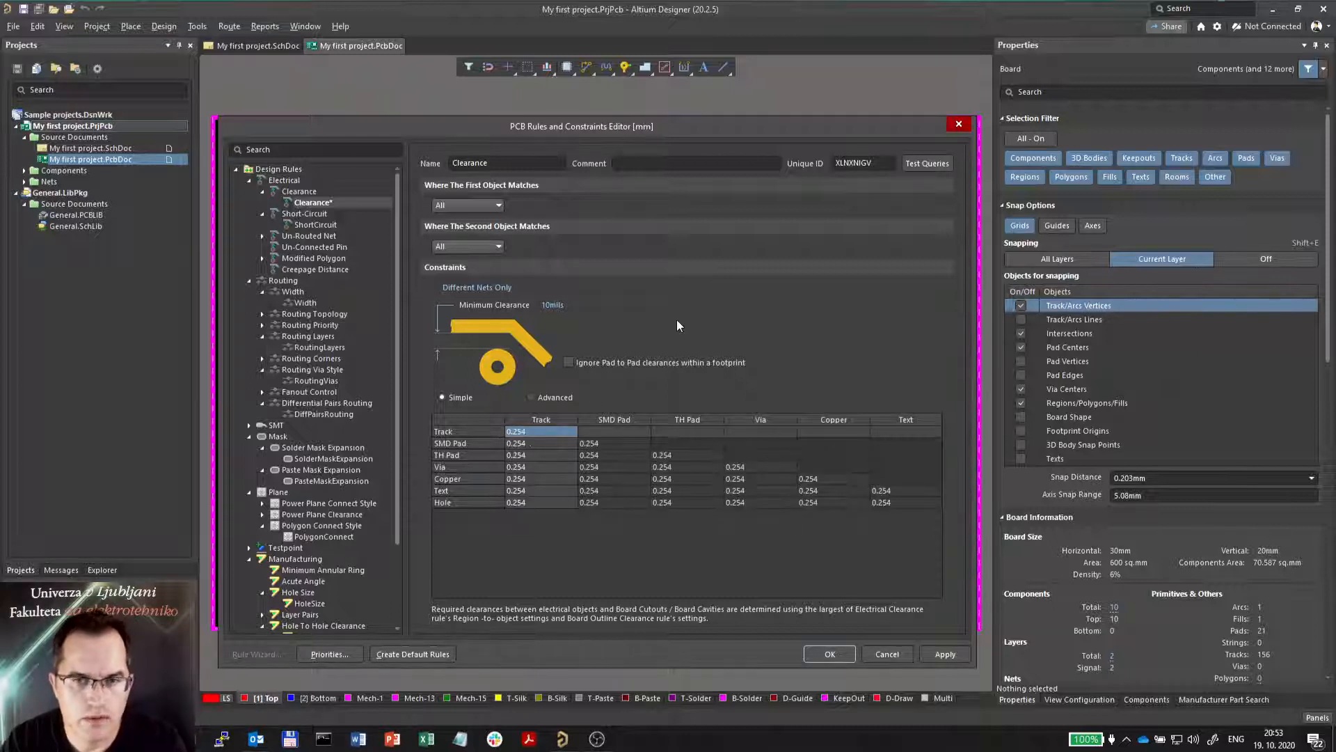
{"action": "mouse_move", "coordinate": [554, 394]}
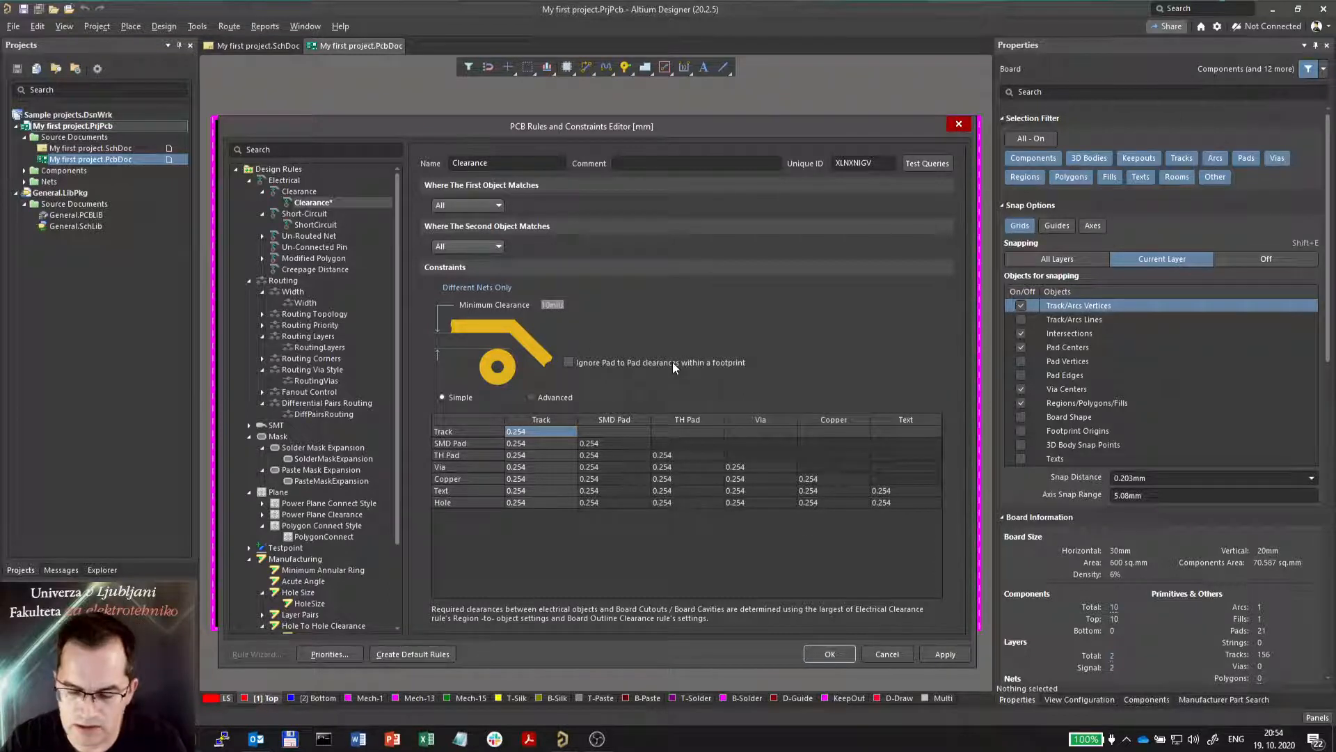
{"action": "type", "text": "0.2mm"}
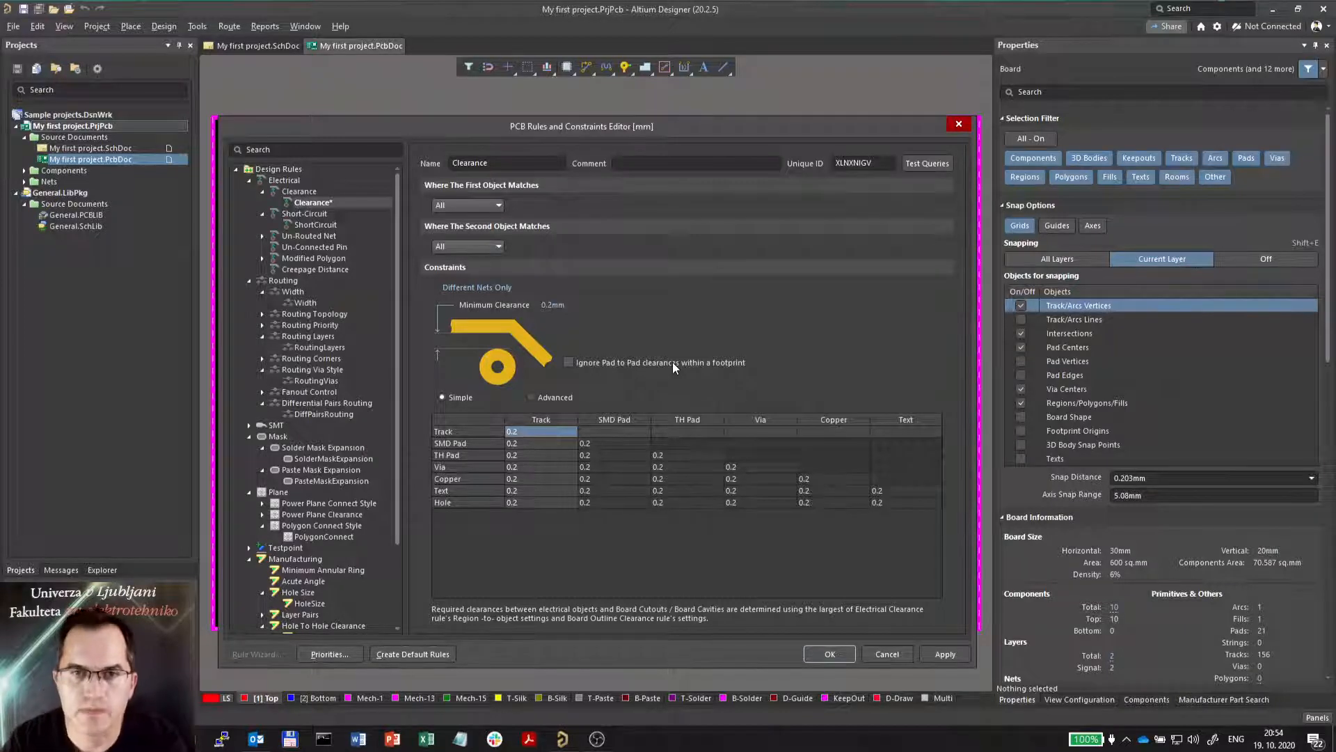
{"action": "mouse_move", "coordinate": [682, 330]}
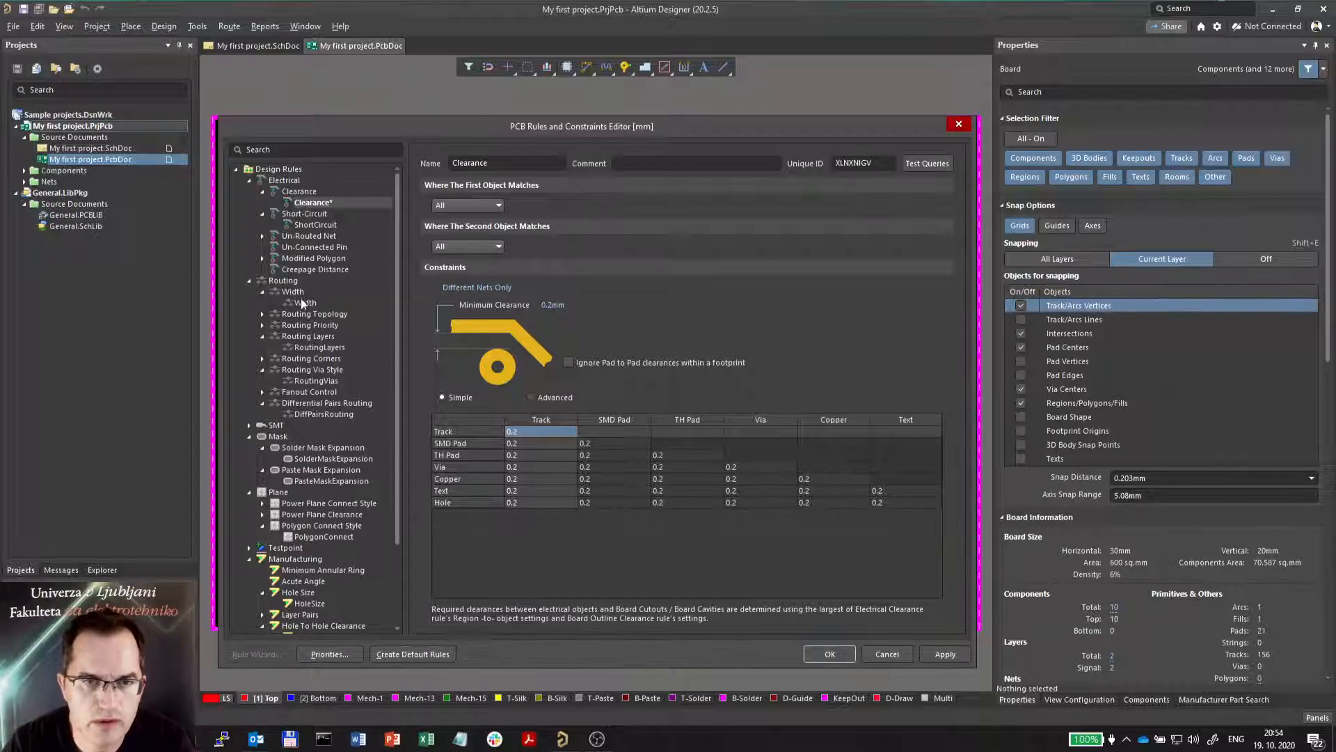
- Give the Routing Width rule a 0.3mm preferred width and 1mm maximum width
{"action": "left_click", "coordinate": [305, 303]}
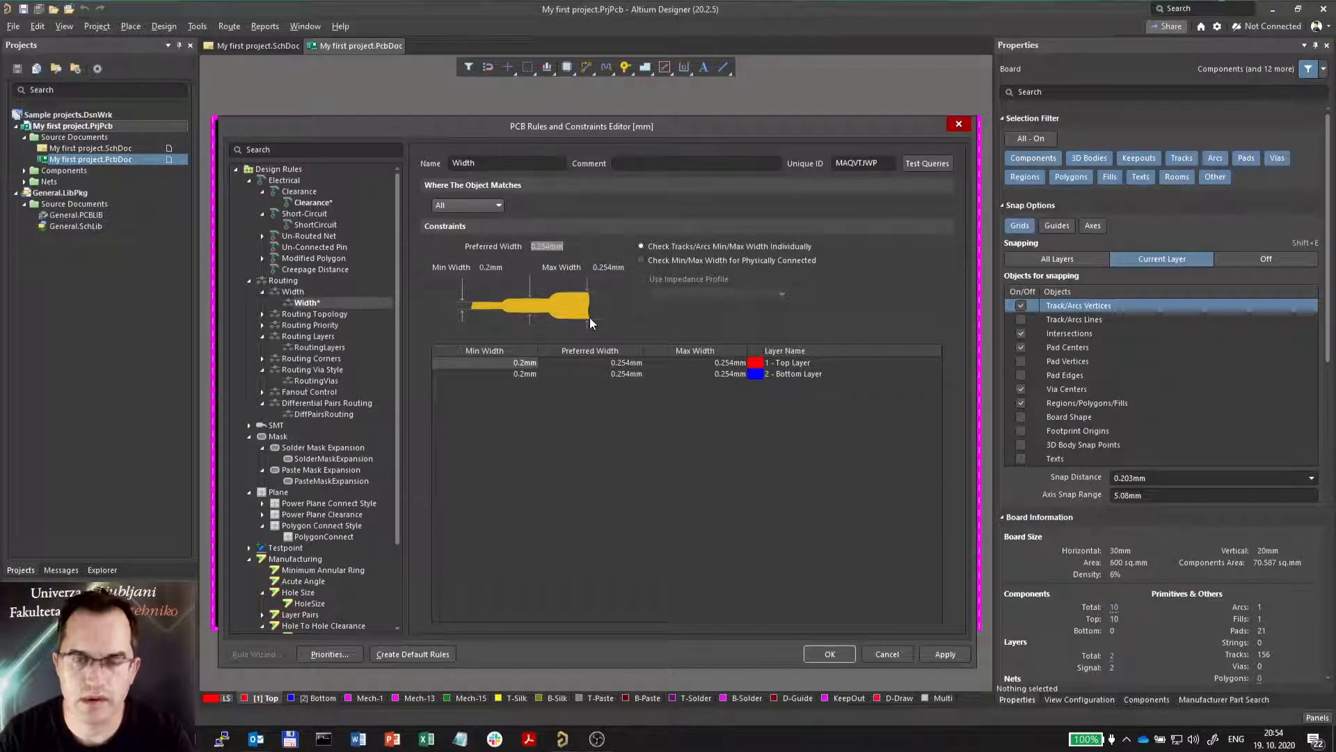
{"action": "type", "text": "0.3"}
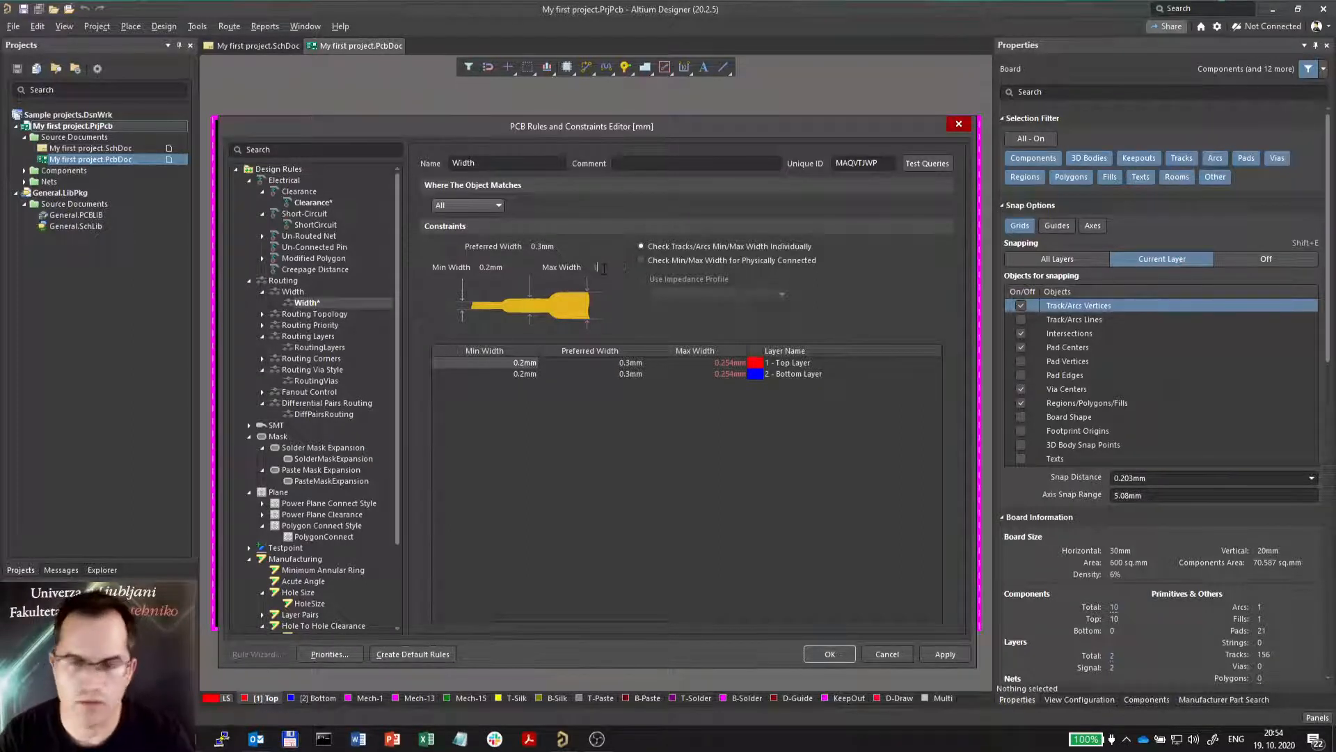
{"action": "type", "text": "1mm"}
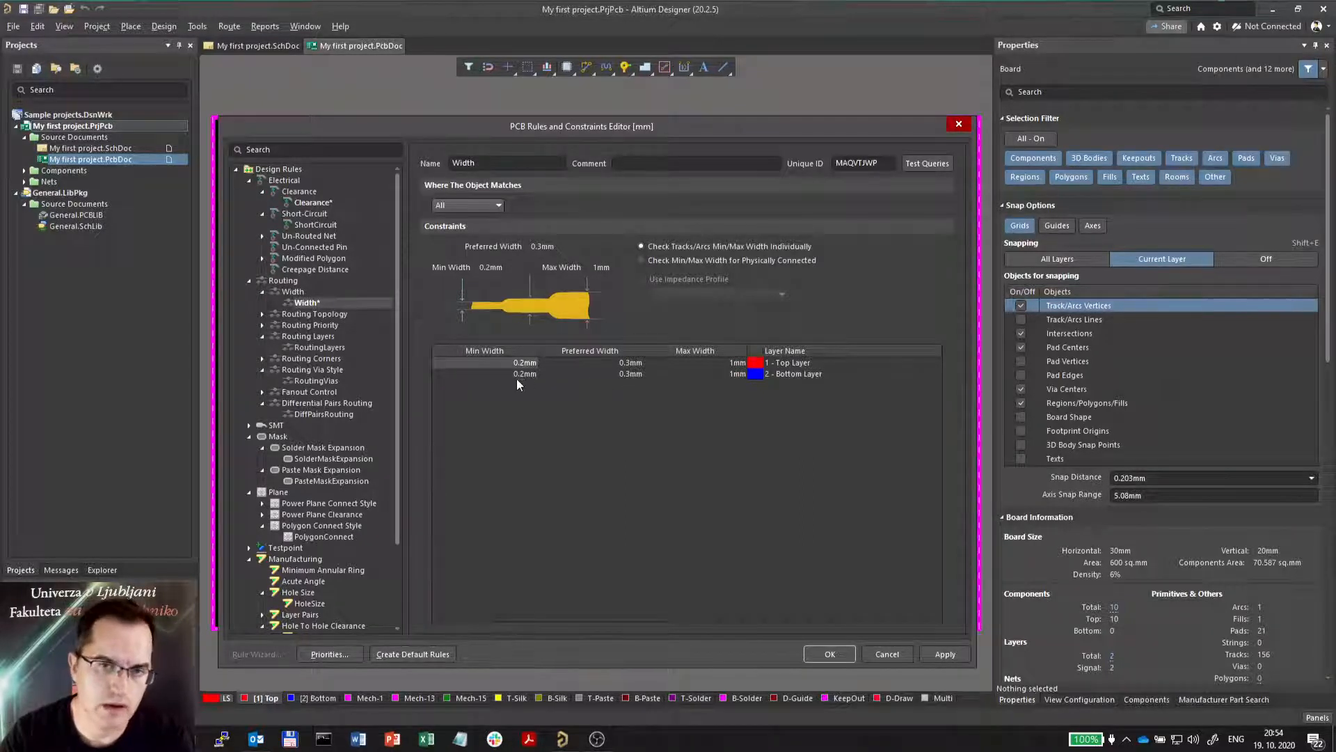
{"action": "left_click", "coordinate": [524, 373]}
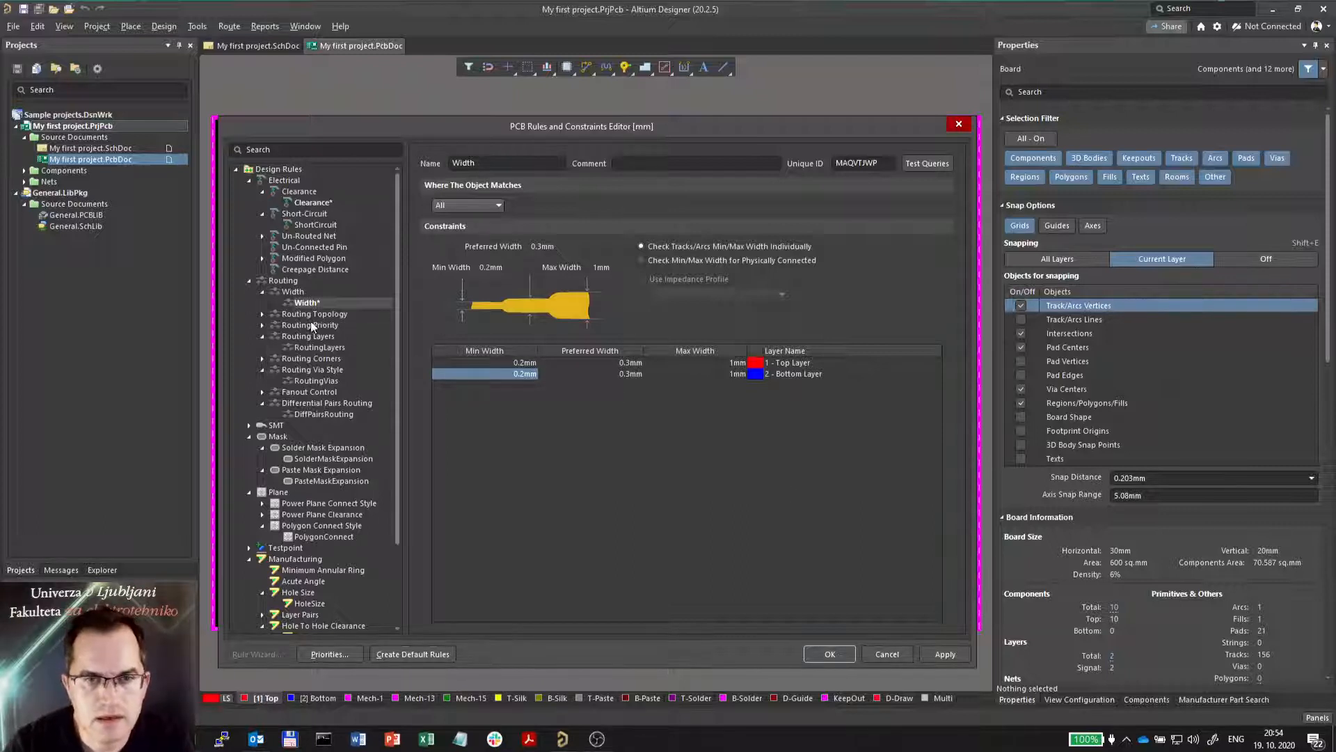
- Check the RoutingLayers rule with Top Layer and Bottom Layer enabled
{"action": "left_click", "coordinate": [319, 347]}
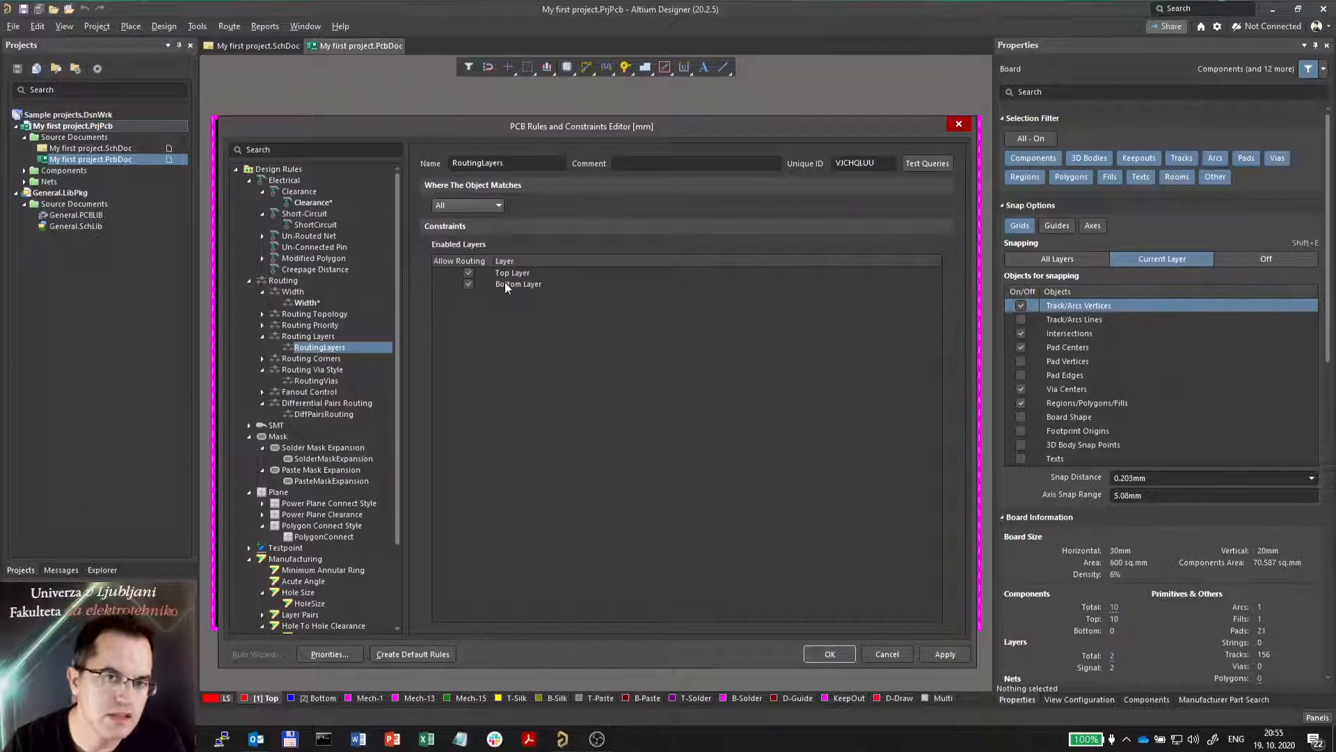
{"action": "mouse_move", "coordinate": [539, 300]}
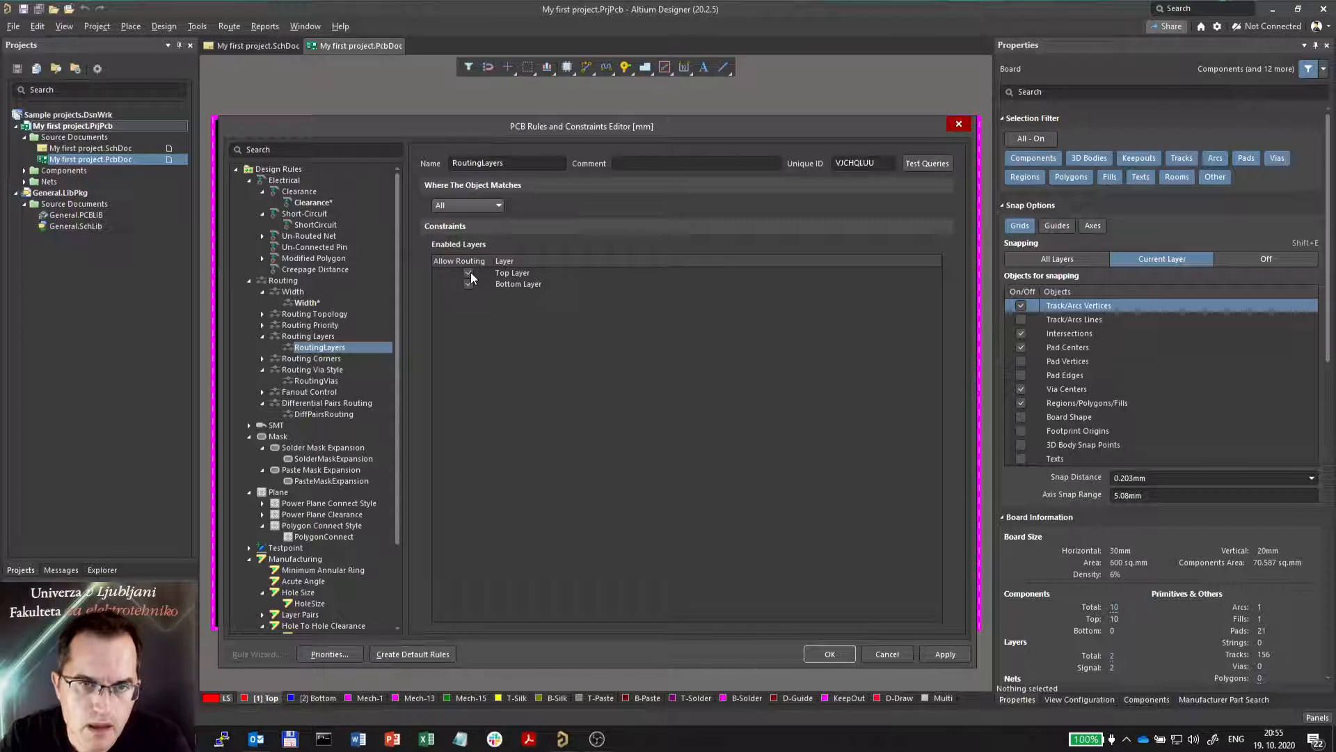
{"action": "left_click", "coordinate": [468, 272]}
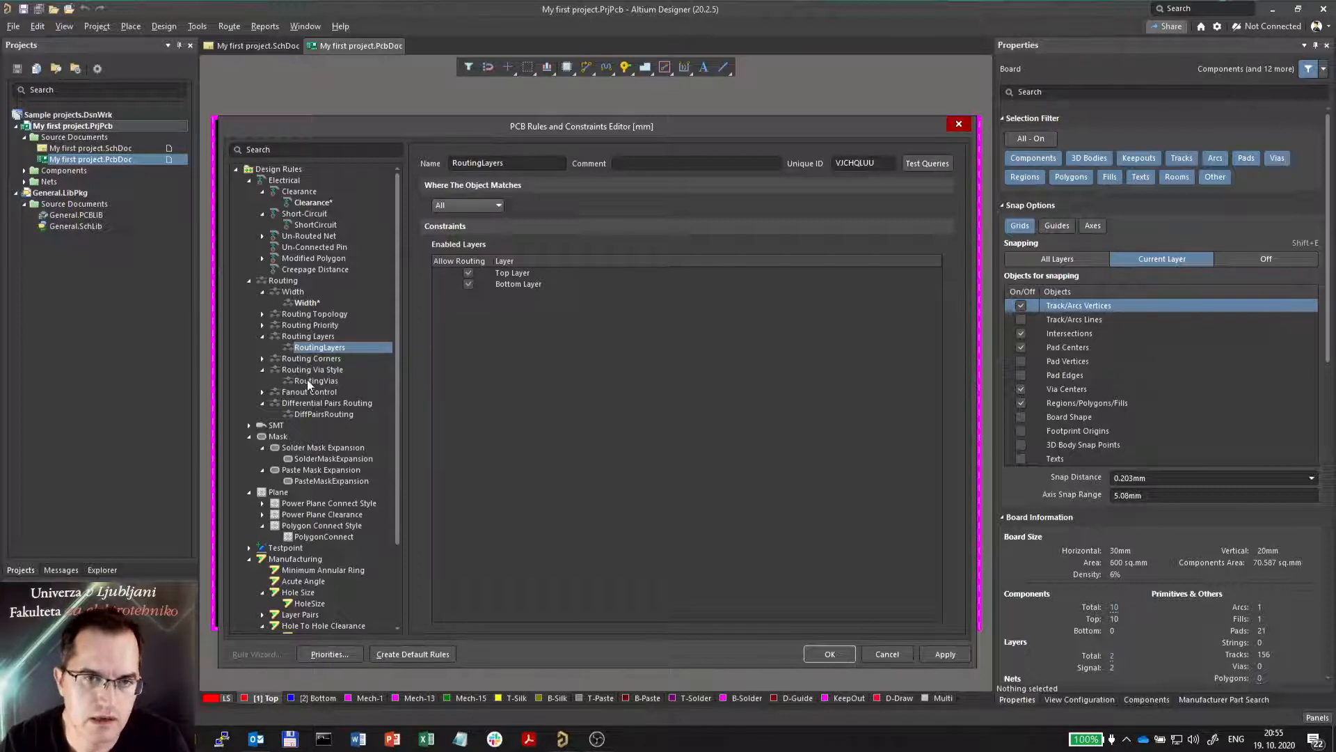
- Set RoutingVias via diameter 0.7 min, 0.8 preferred, 1 max, with 0.4 preferred hole
{"action": "right_click", "coordinate": [315, 380]}
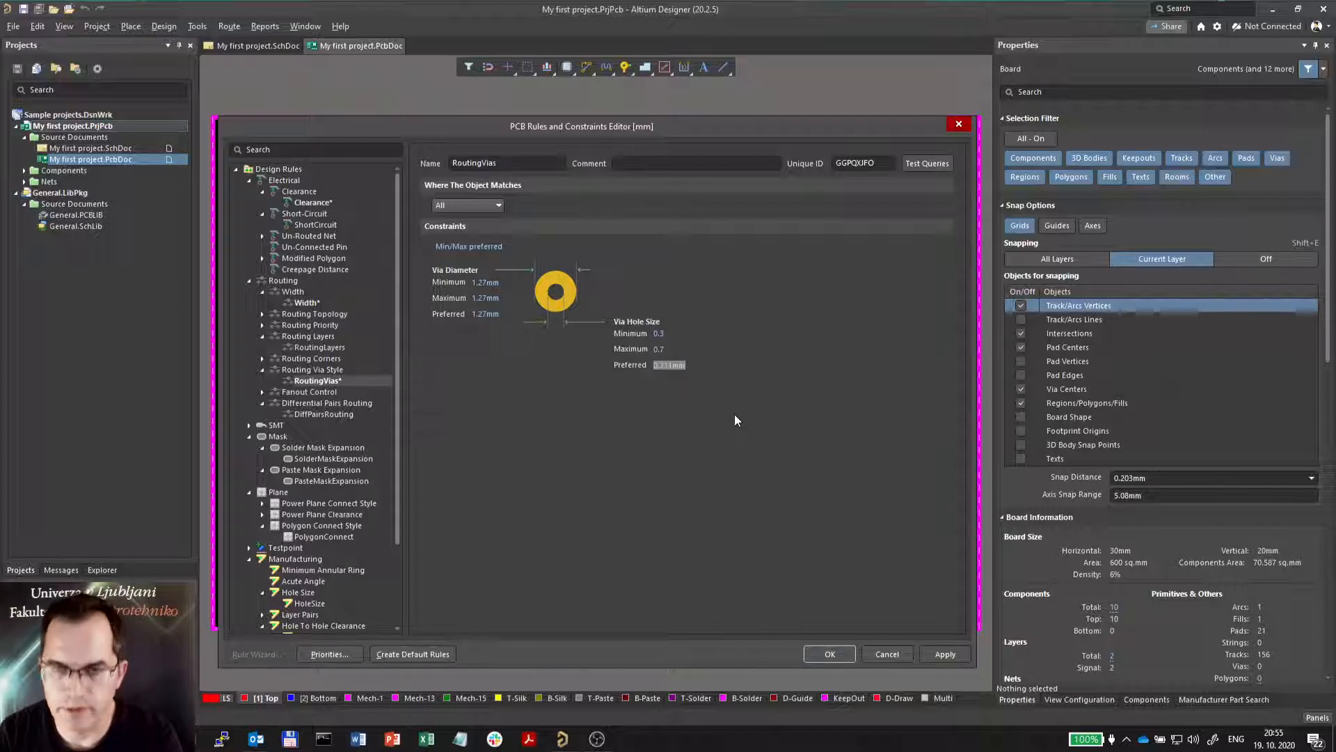
{"action": "type", "text": "0.4"}
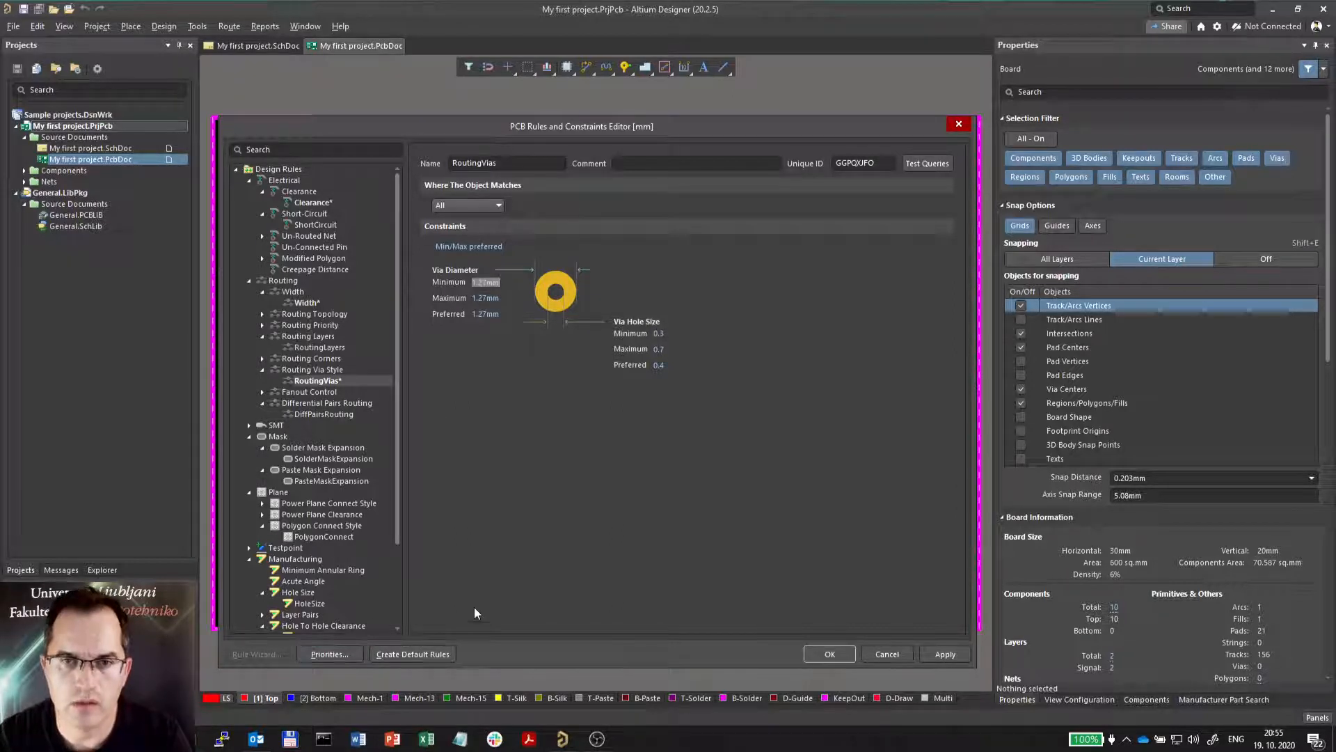
{"action": "mouse_move", "coordinate": [581, 538]}
{"action": "type", "text": "0.7"}
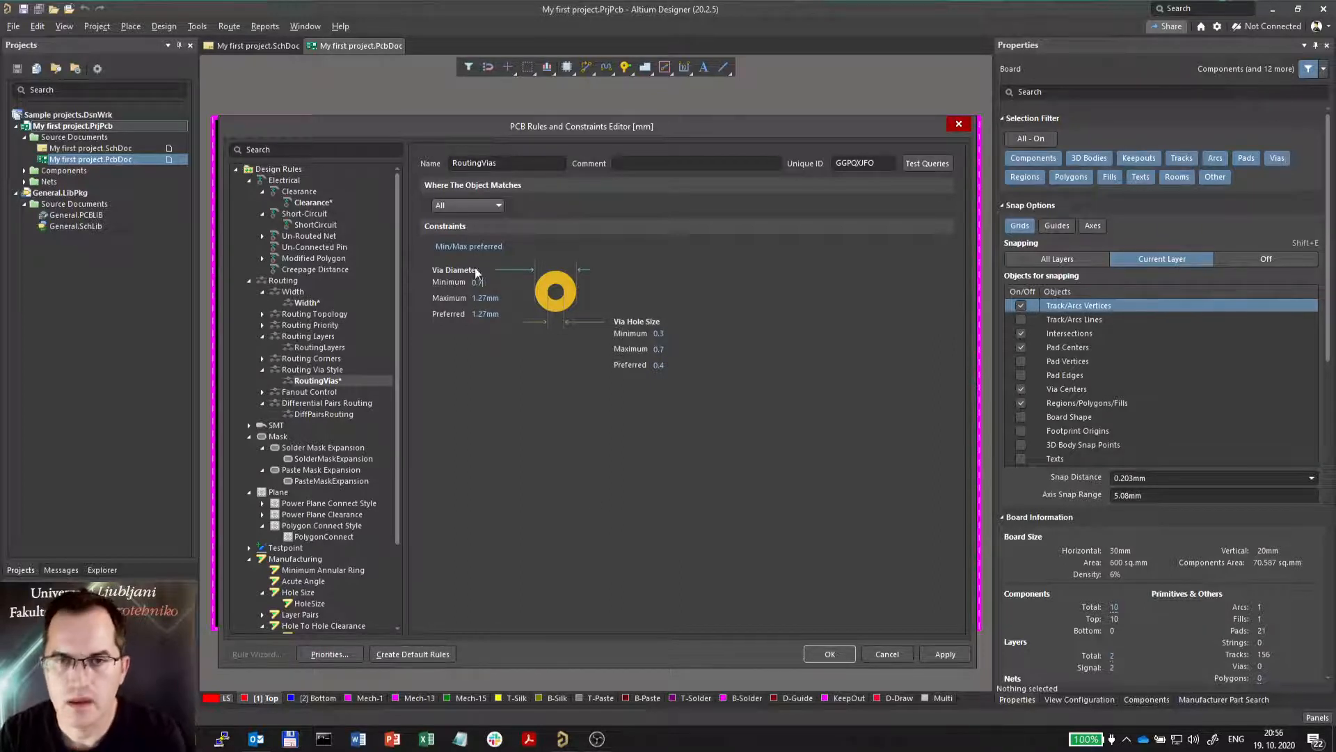
{"action": "left_click", "coordinate": [485, 297]}
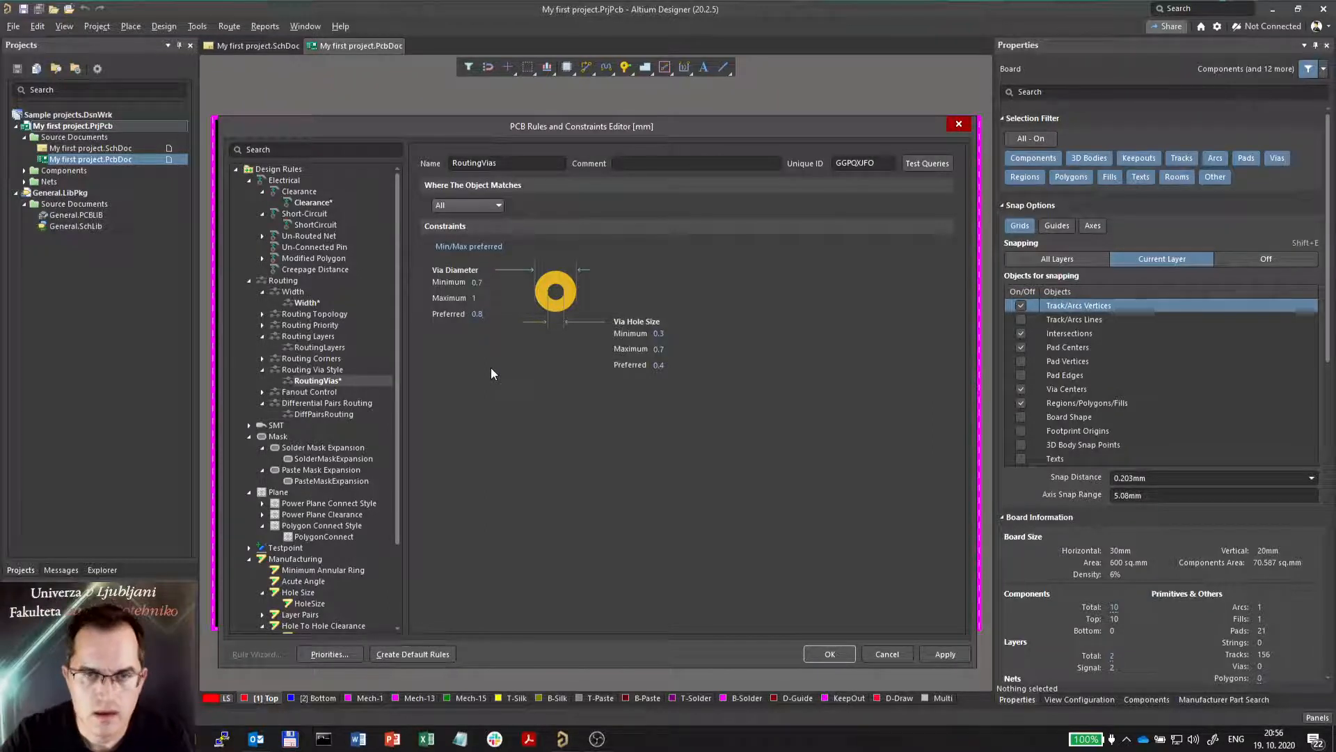
{"action": "mouse_move", "coordinate": [477, 242]}
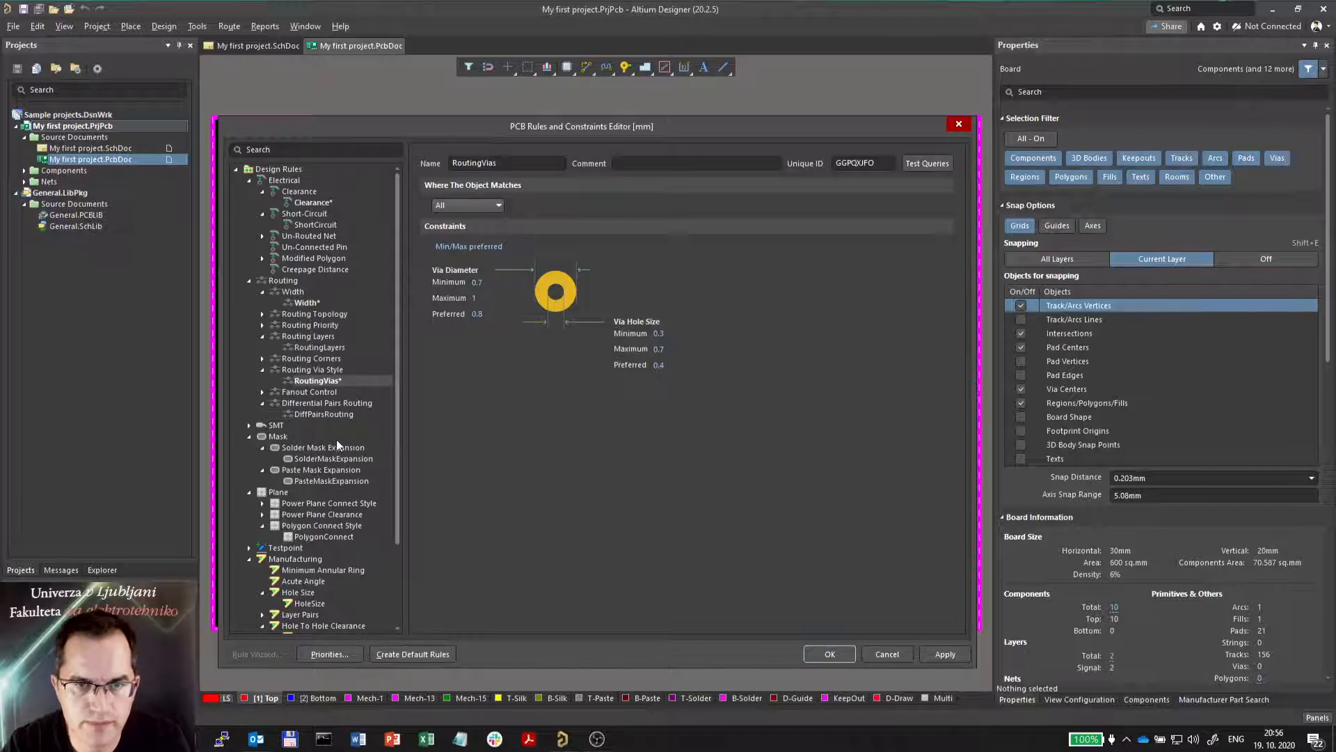
- Set the Manufacturing HoleSize rule to 0.3mm minimum and 5 maximum
{"action": "scroll", "scroll_direction": "down", "scroll_amount": 3}
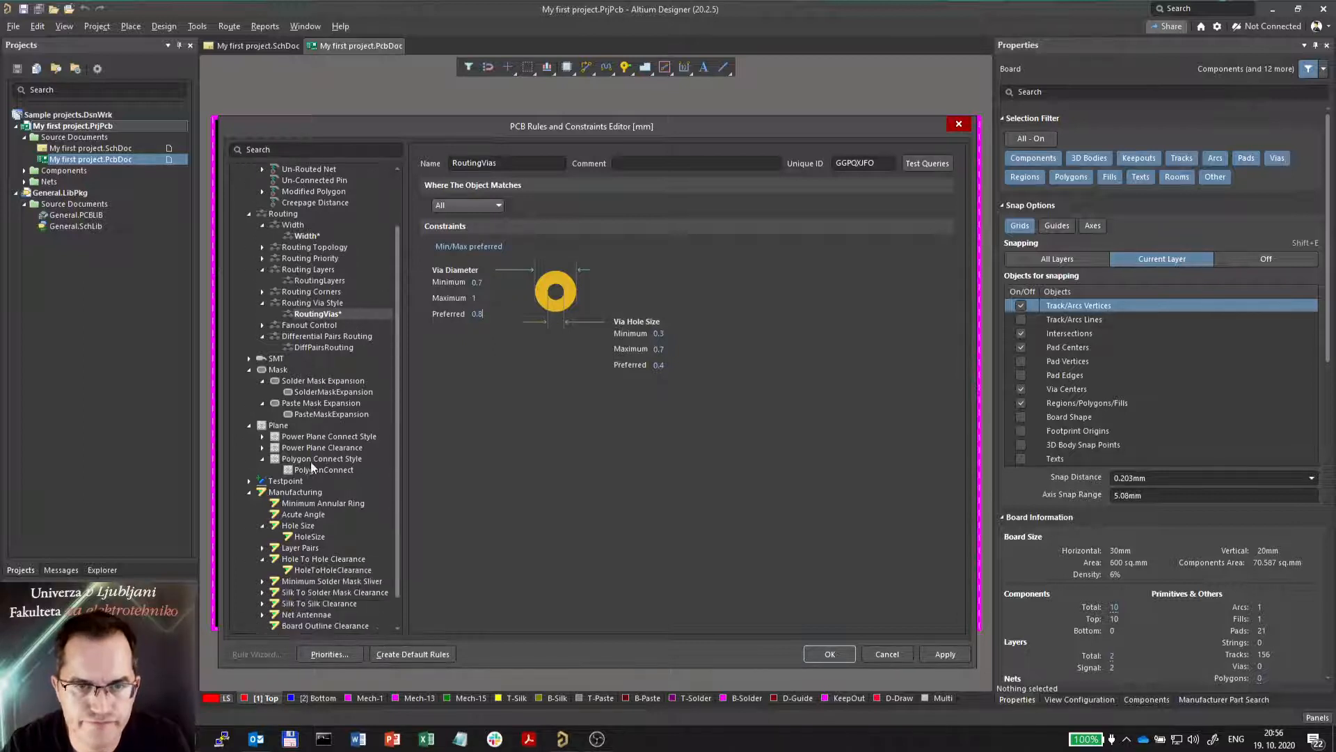
{"action": "scroll", "scroll_direction": "down", "scroll_amount": 3}
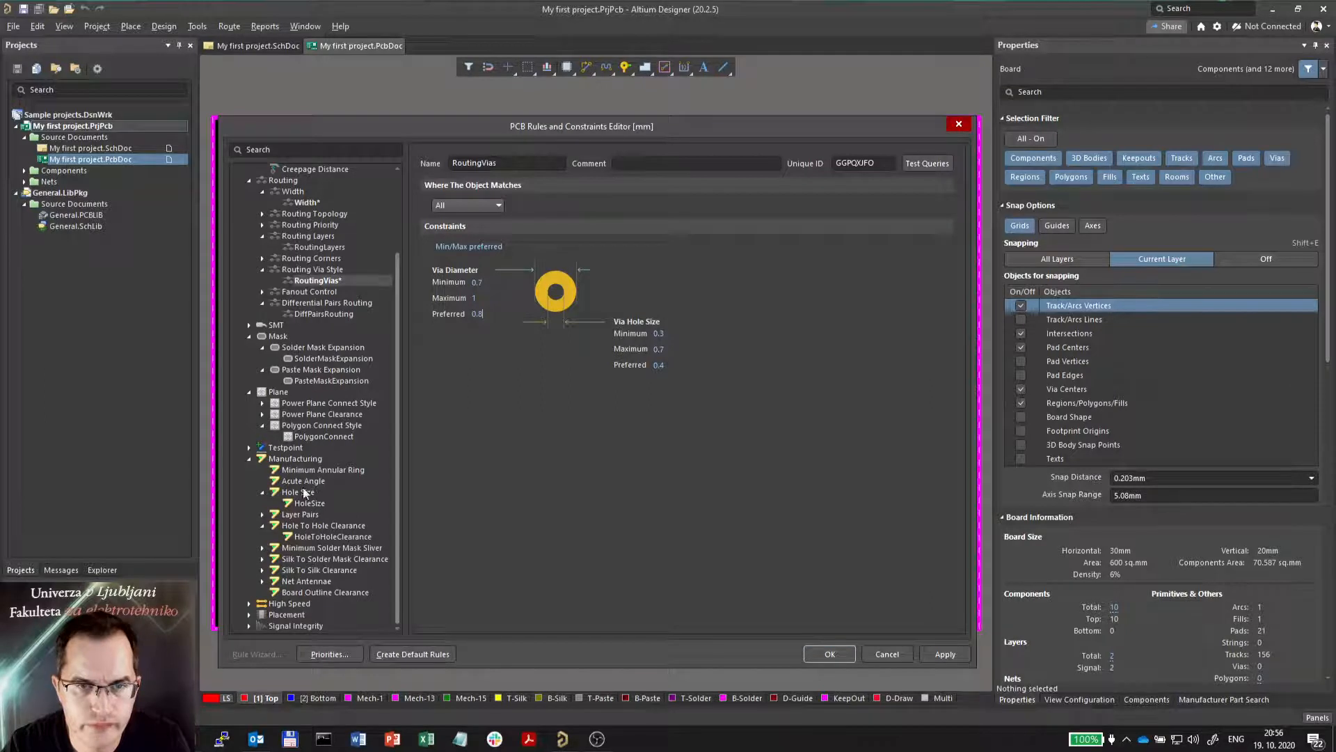
{"action": "left_click", "coordinate": [295, 459]}
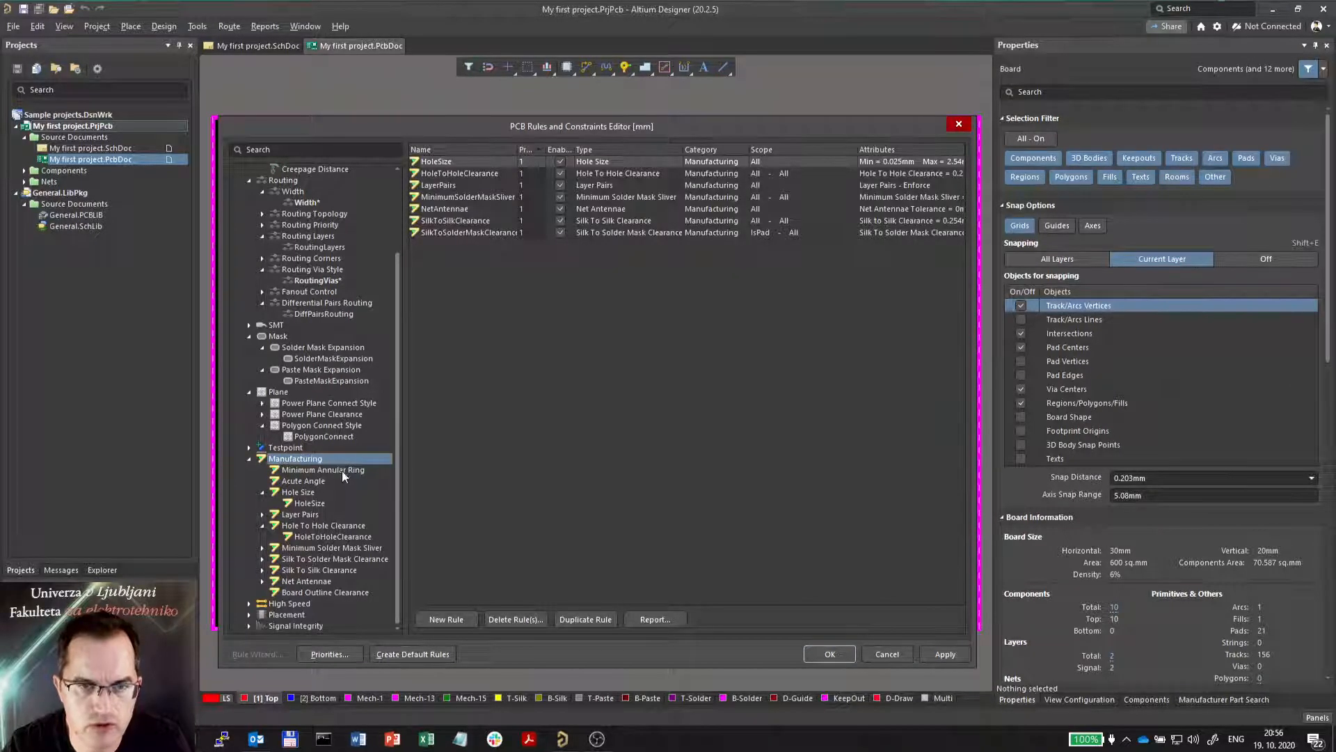
{"action": "left_click", "coordinate": [309, 502]}
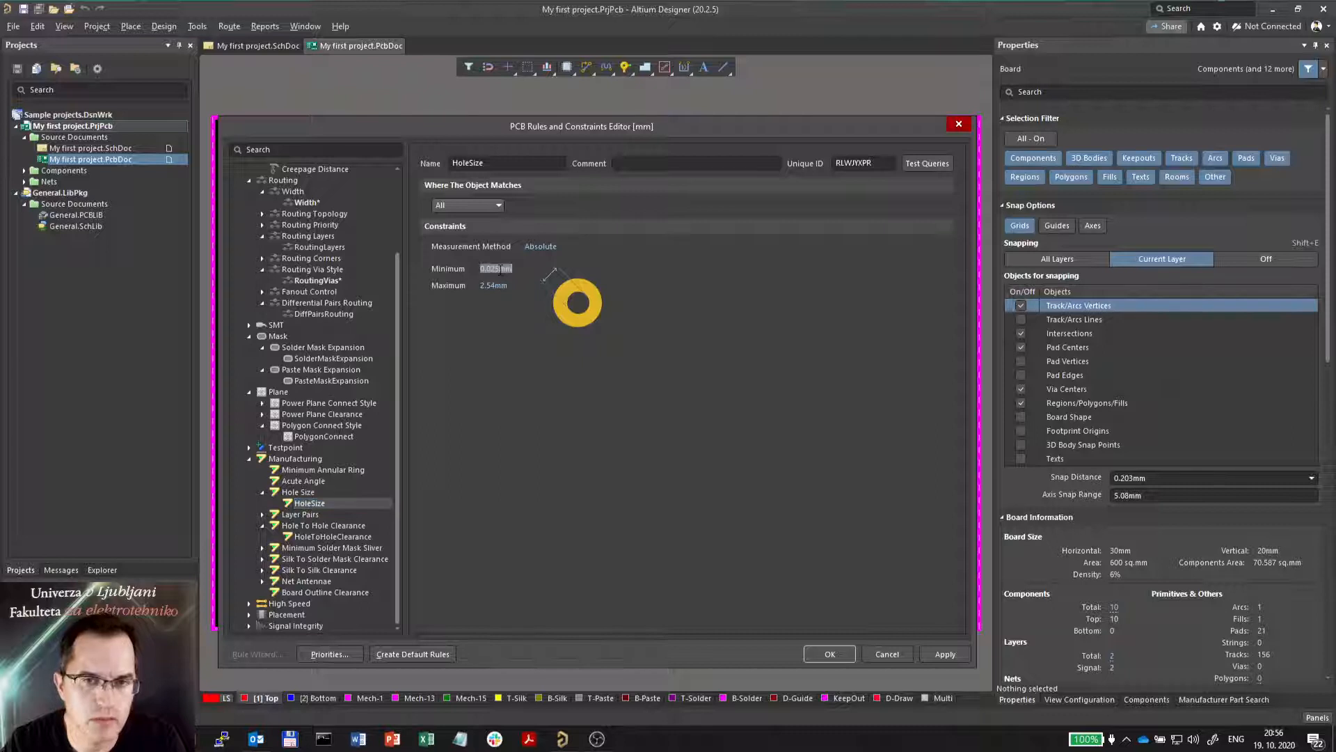
{"action": "type", "text": "0.3"}
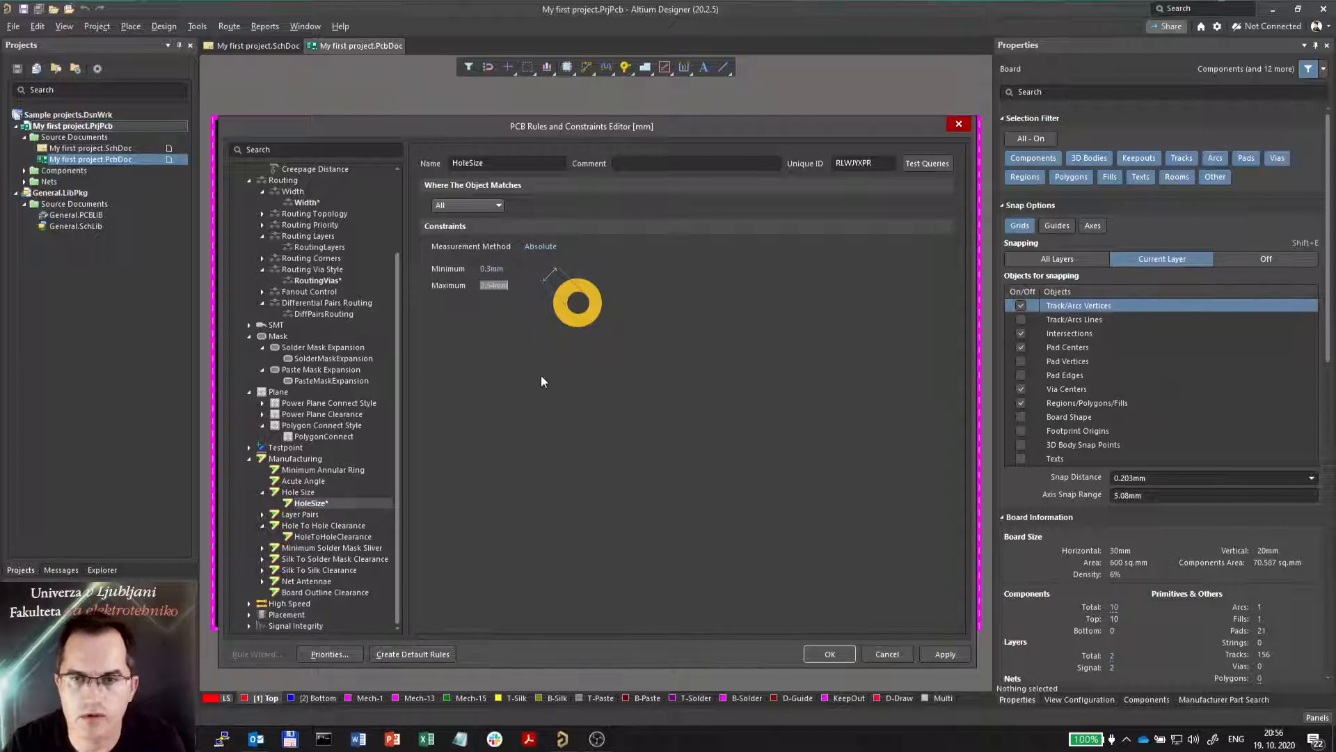
{"action": "type", "text": "5"}
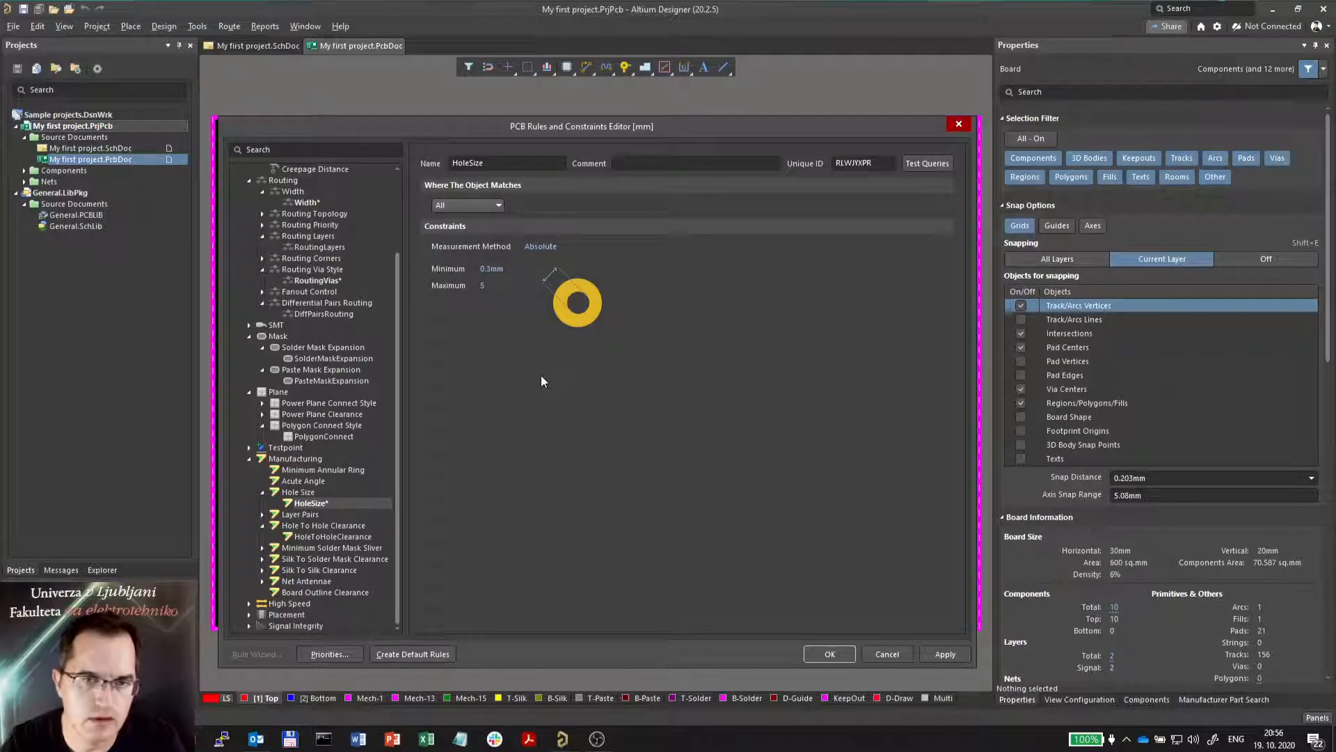
{"action": "mouse_move", "coordinate": [657, 326]}
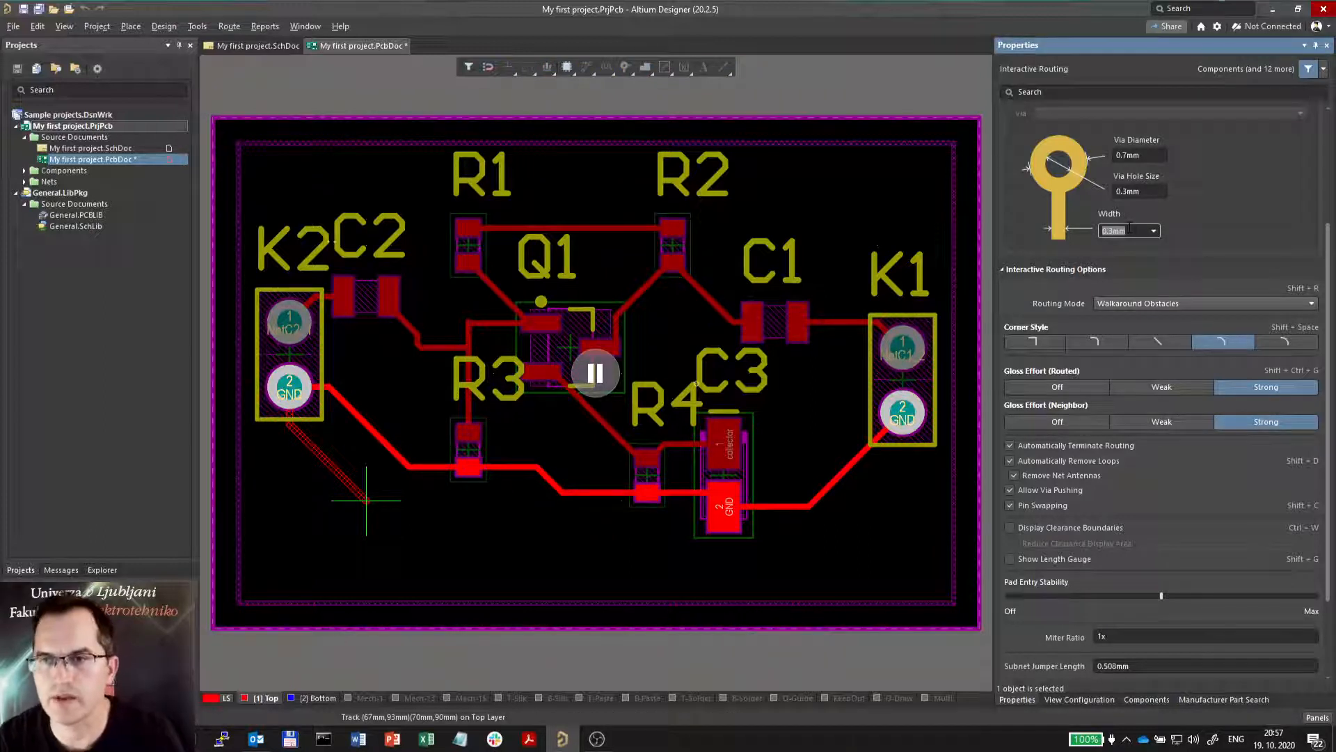
- Route a GND track from K2's GND pad, entering a 0.5 track width
{"action": "type", "text": "0.5"}
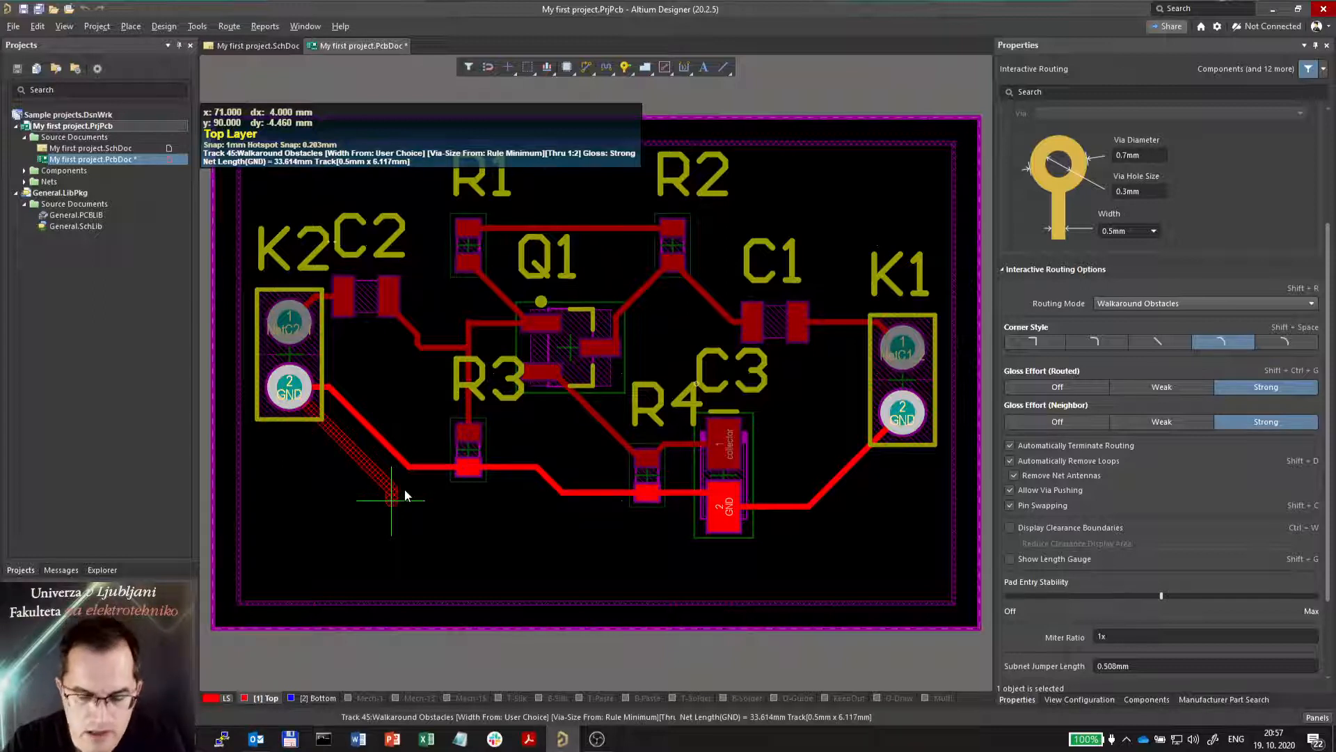
{"action": "mouse_move", "coordinate": [402, 508]}
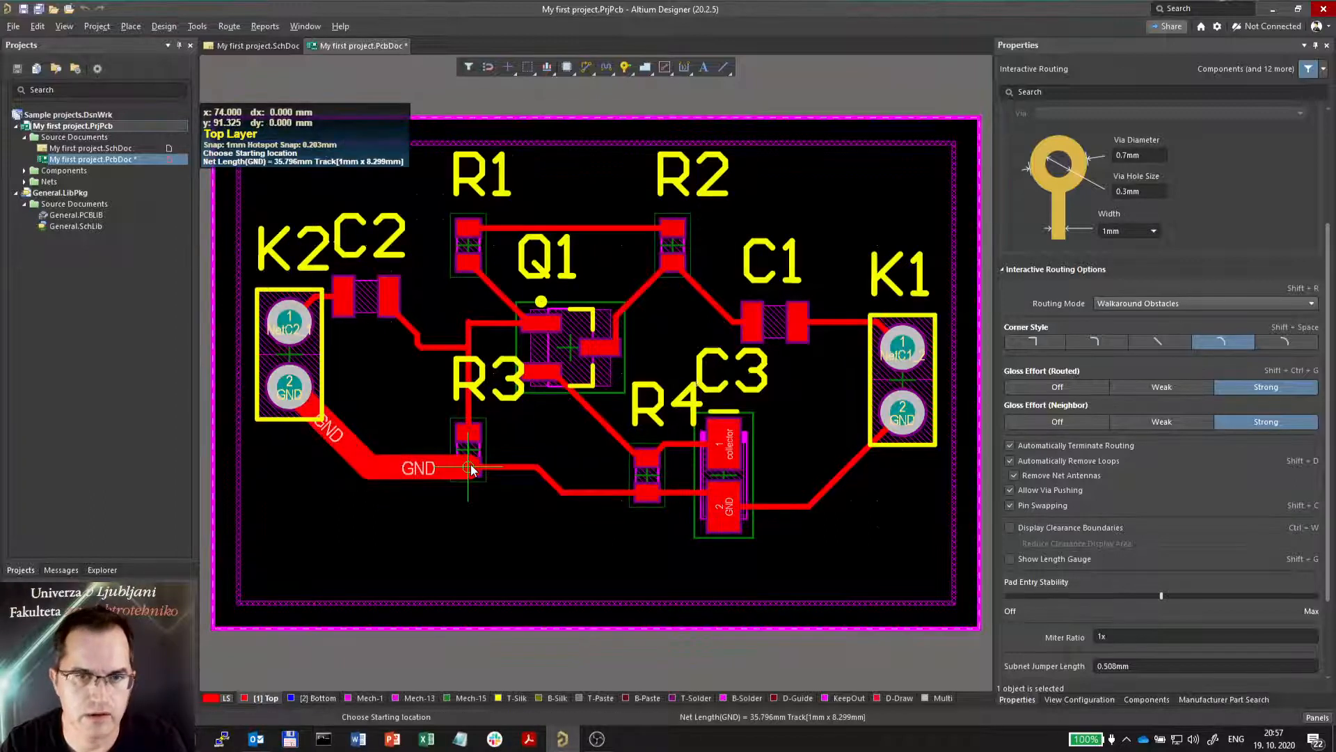
{"action": "mouse_move", "coordinate": [346, 418]}
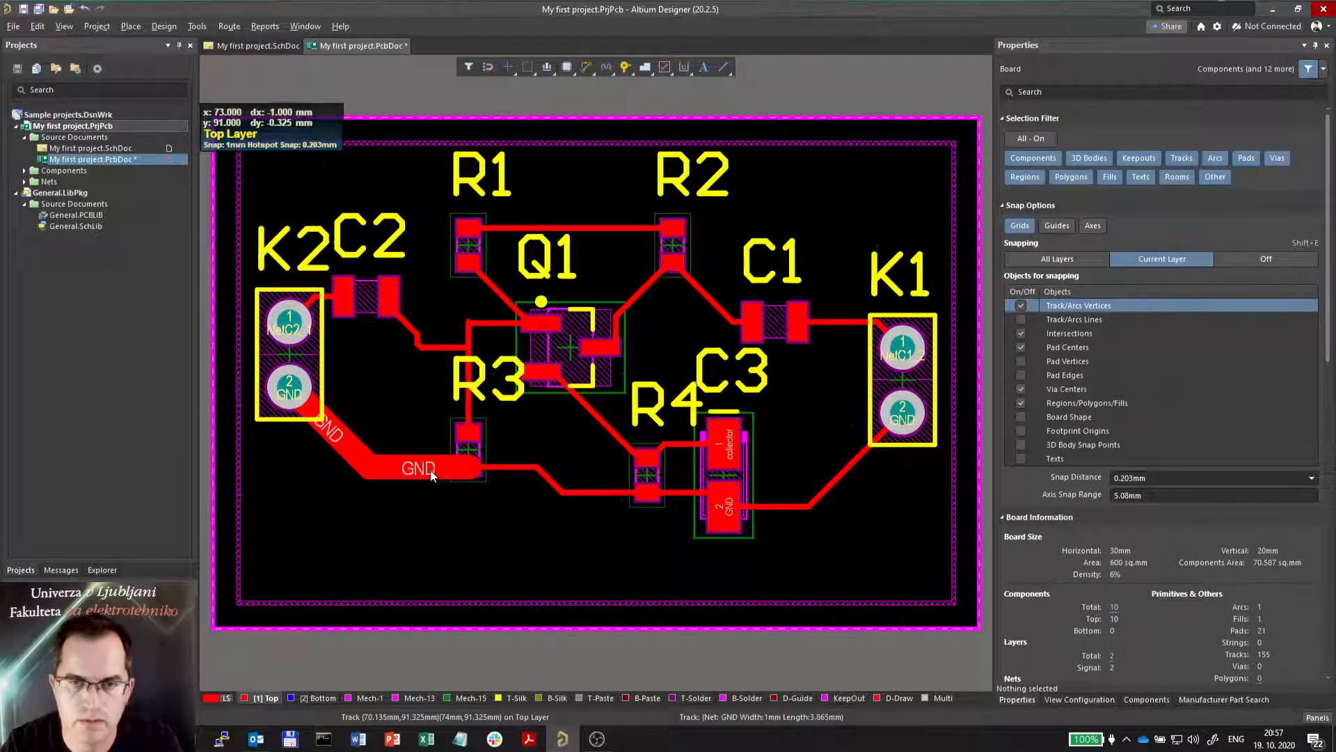
- Select all GND net tracks and set their width to 1mm
{"action": "left_click", "coordinate": [467, 467]}
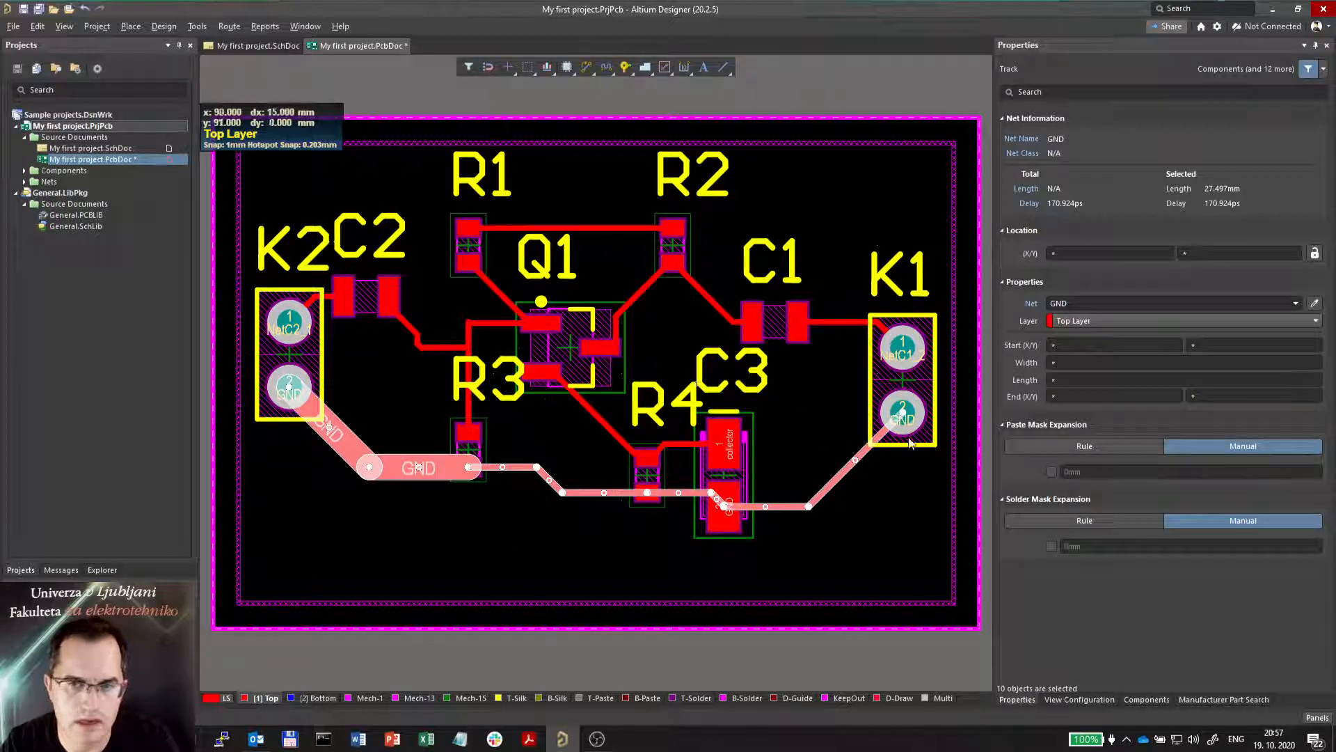
{"action": "mouse_move", "coordinate": [911, 384]}
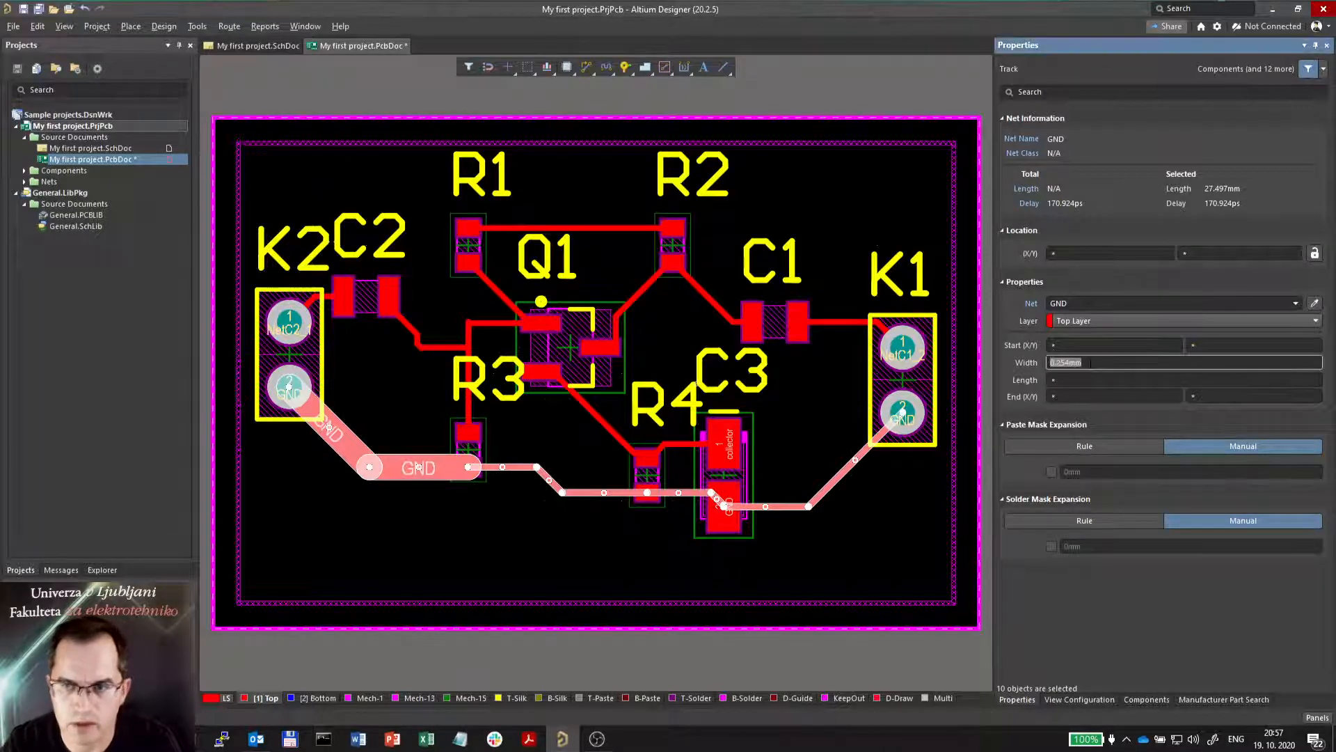
{"action": "type", "text": "1mm"}
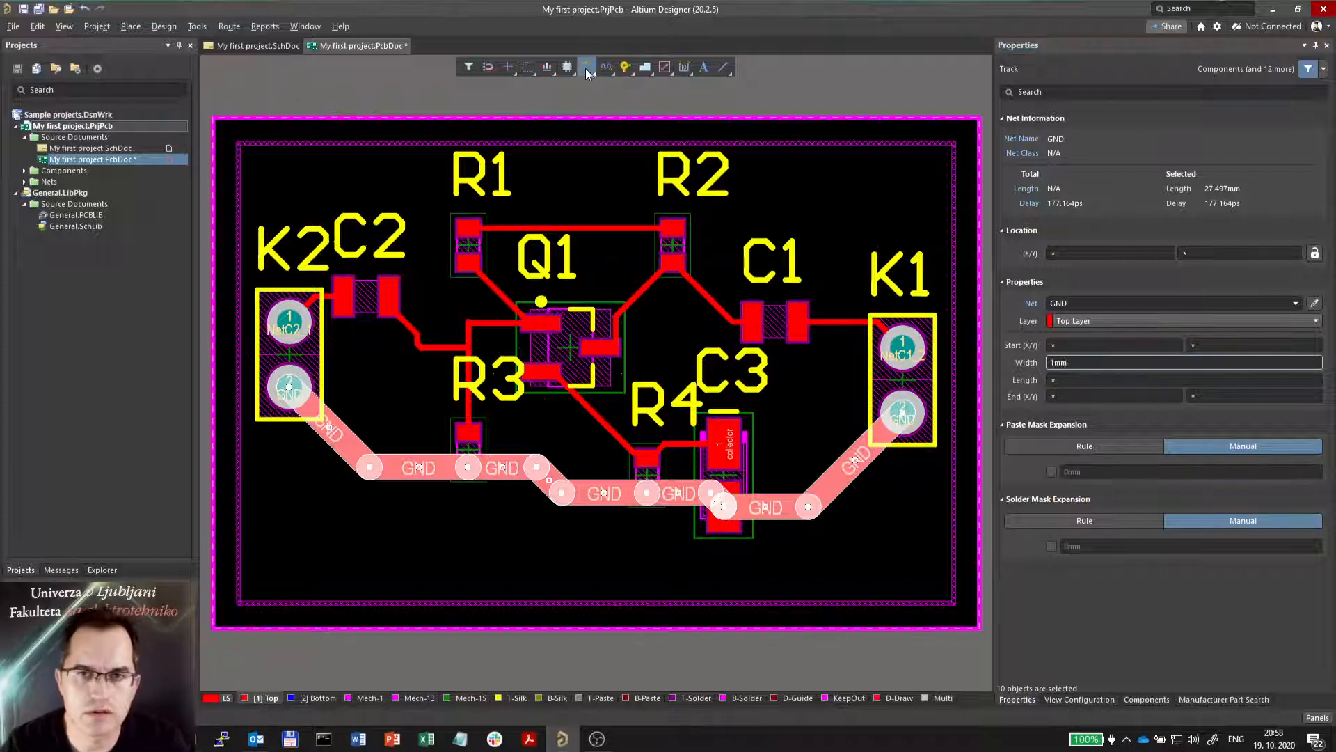
{"action": "left_click", "coordinate": [585, 67]}
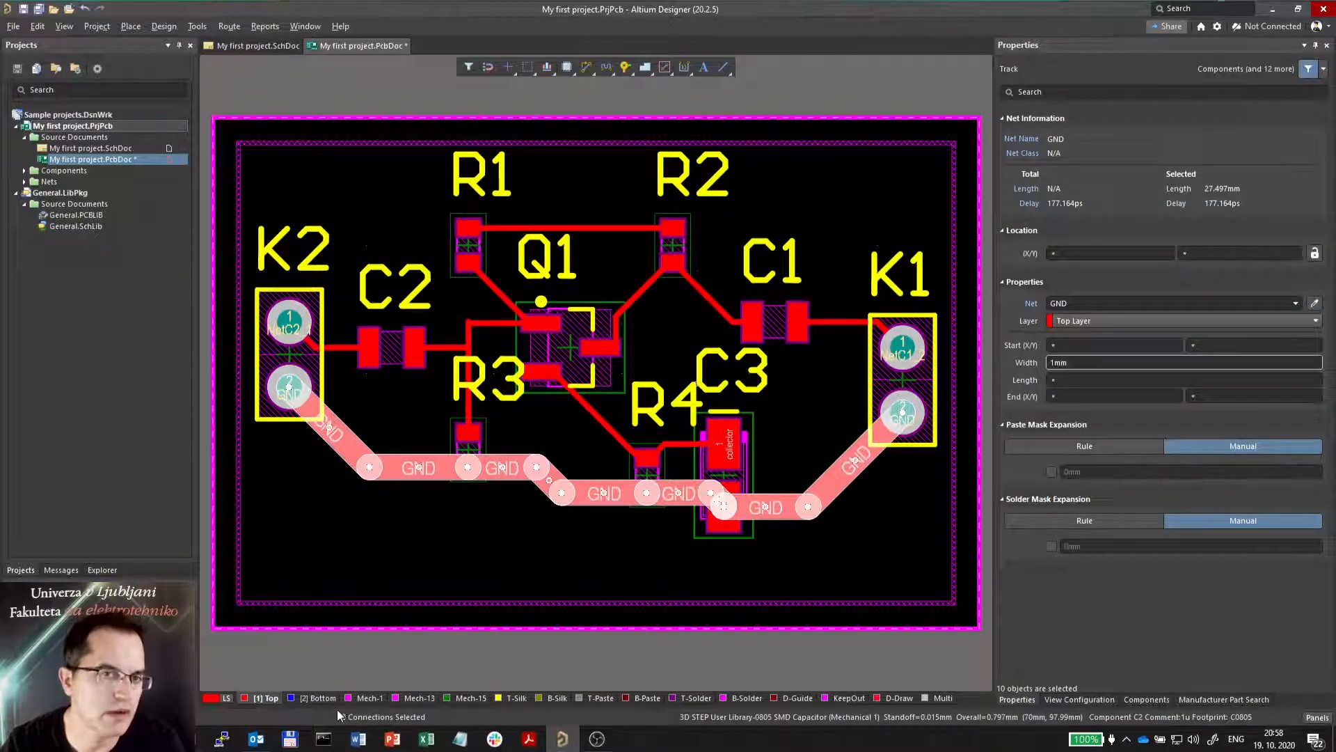
{"action": "mouse_move", "coordinate": [392, 353]}
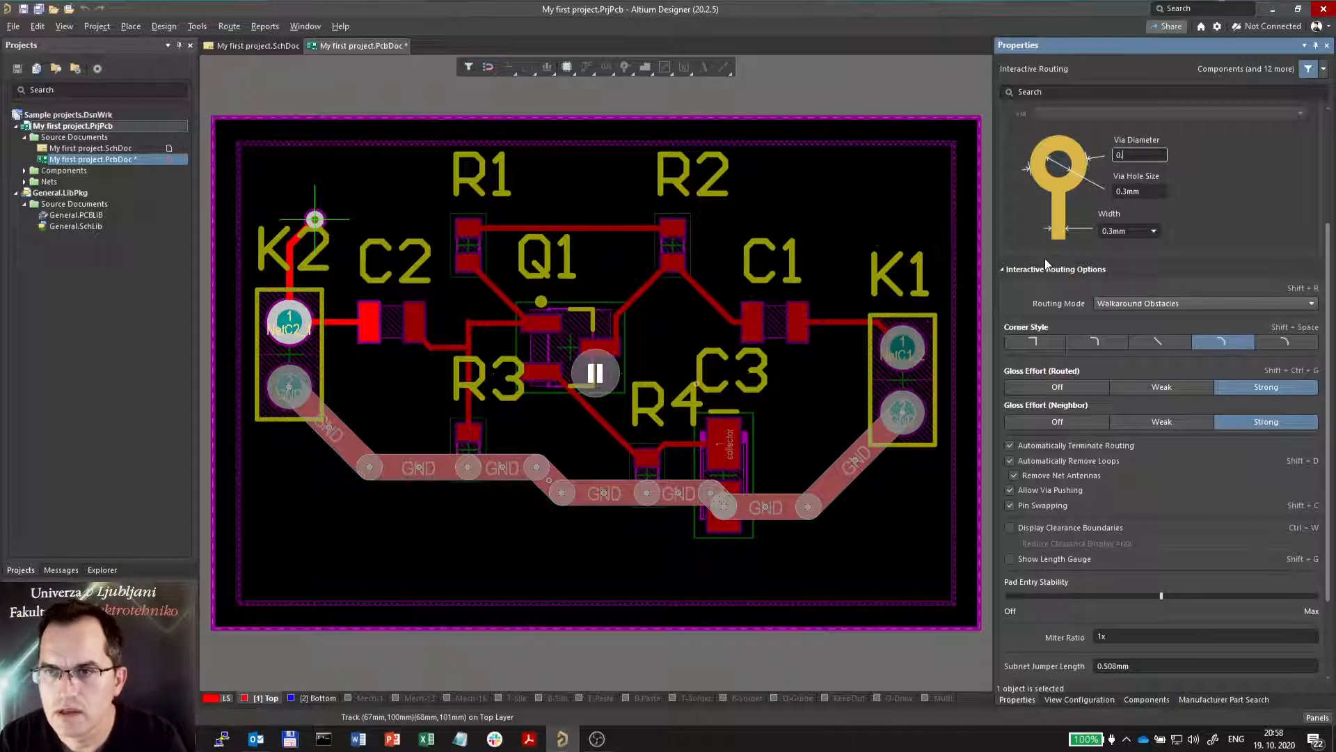
- Set the routing via diameter value and a 0.5 via hole size in Properties
{"action": "type", "text": "0.8"}
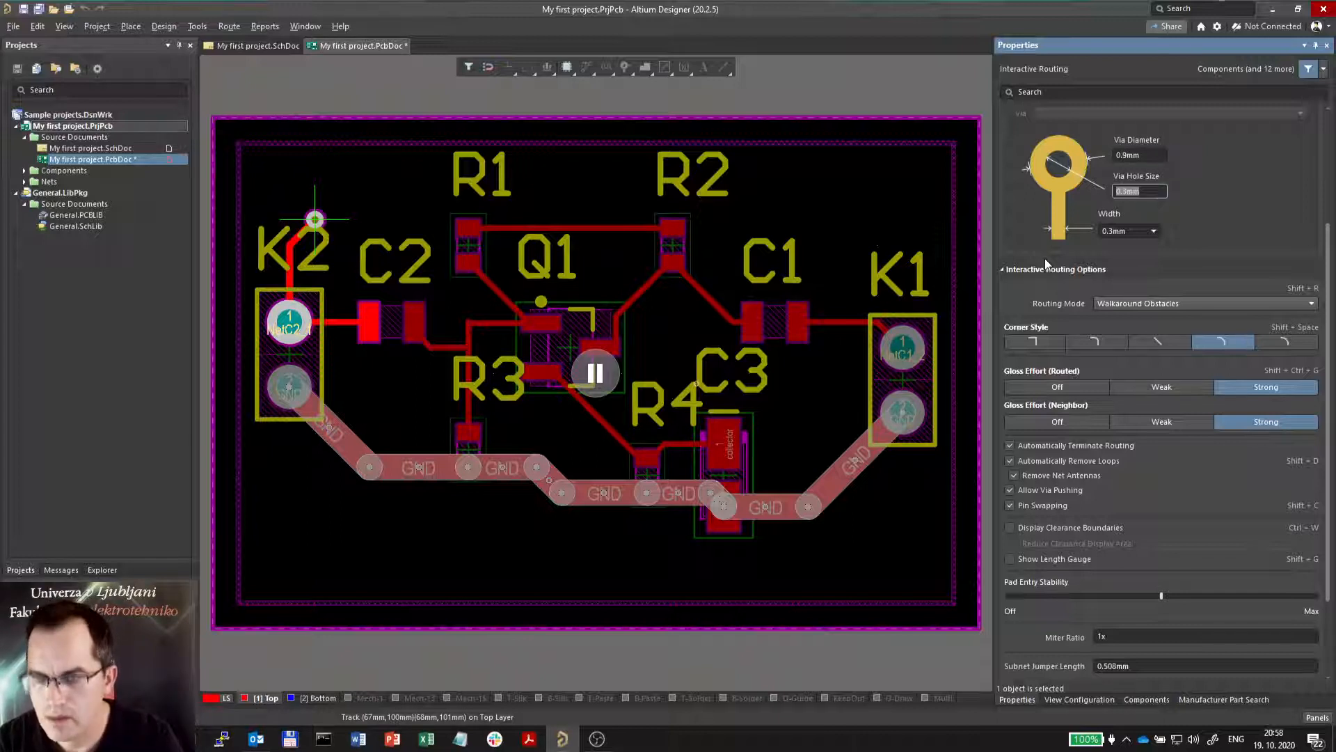
{"action": "type", "text": "0.5"}
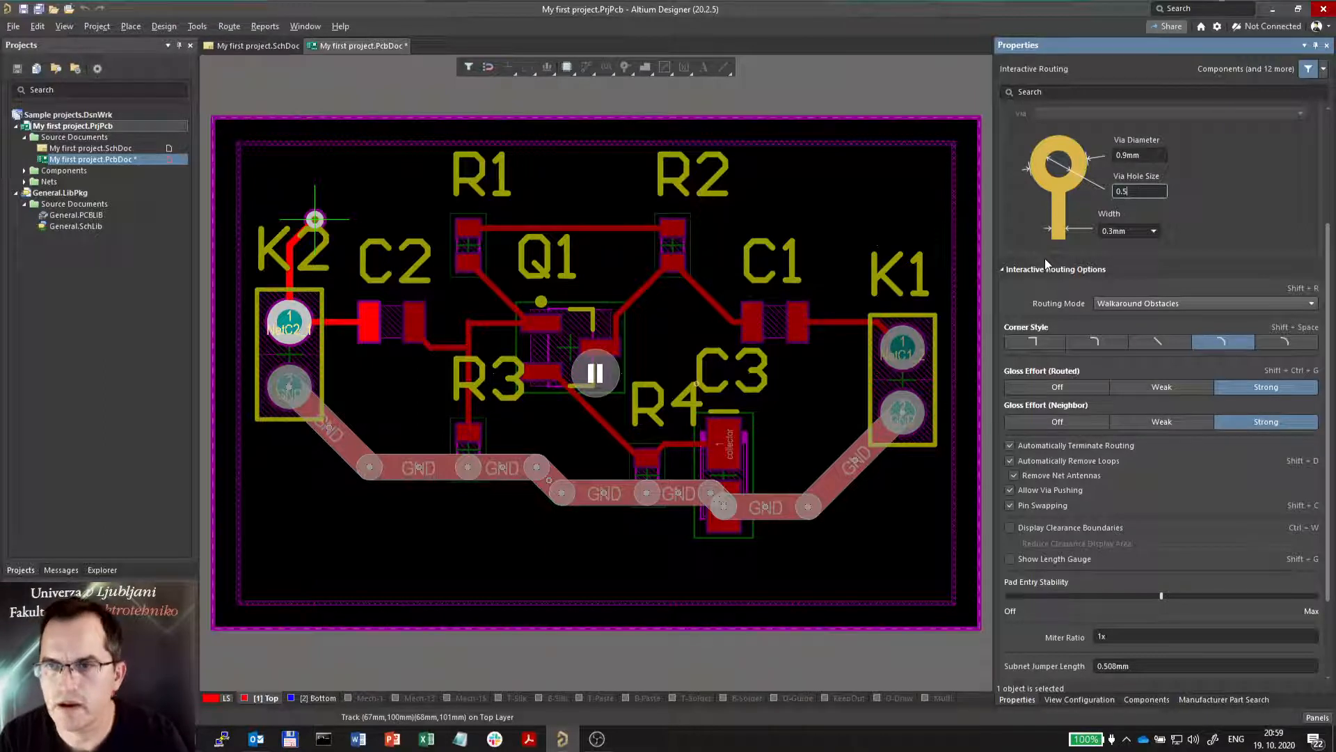